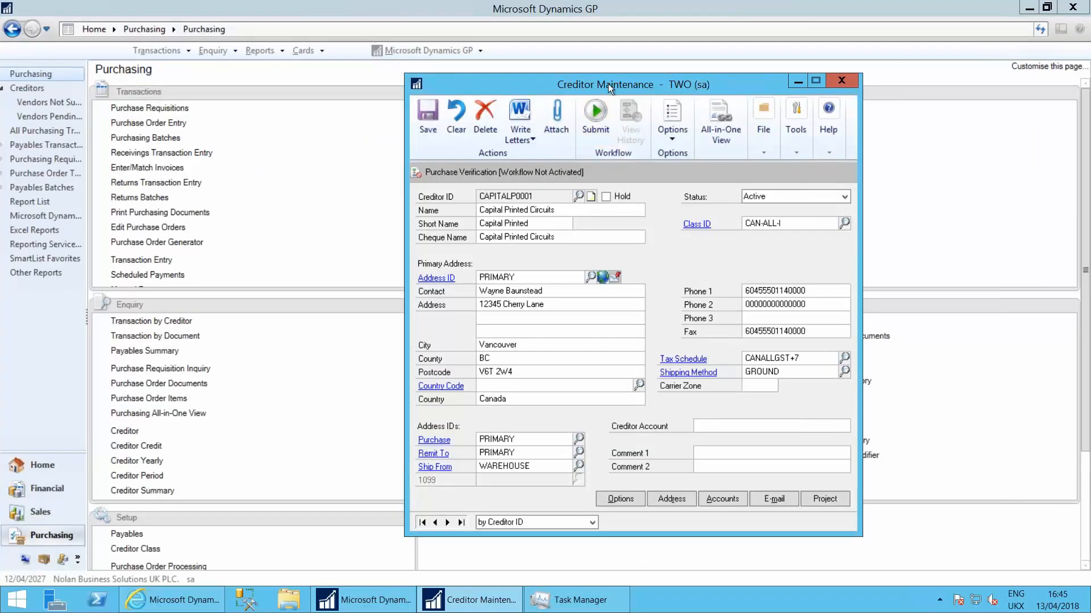
# Step: Move the Capital Printed Circuits creditor card aside, review its workflow bar, then close it
pyautogui.moveTo(605, 84); pyautogui.dragTo(397, 88)
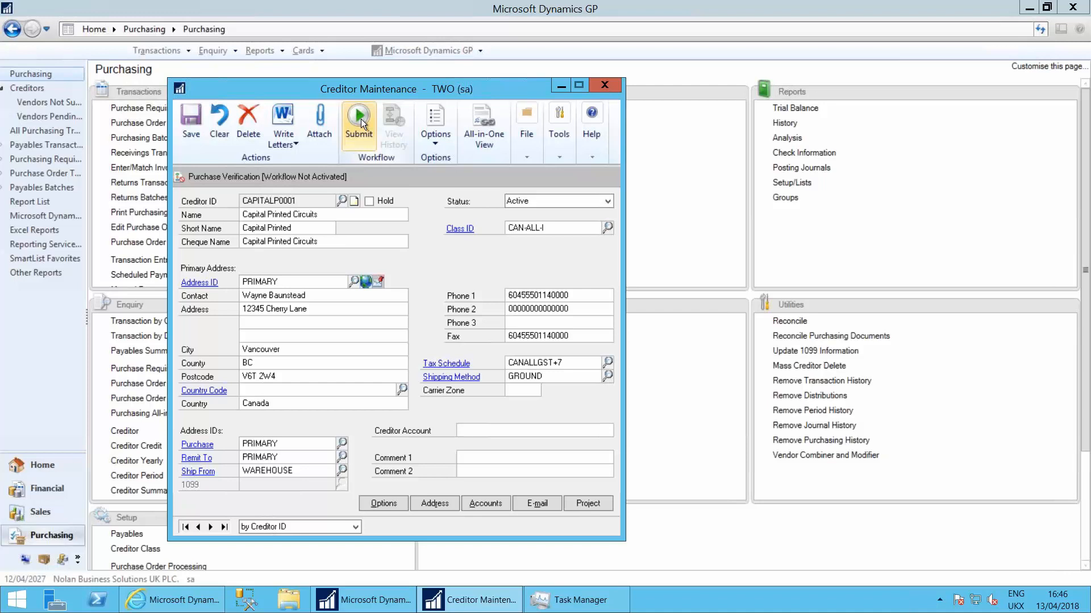
pyautogui.moveTo(394, 121)
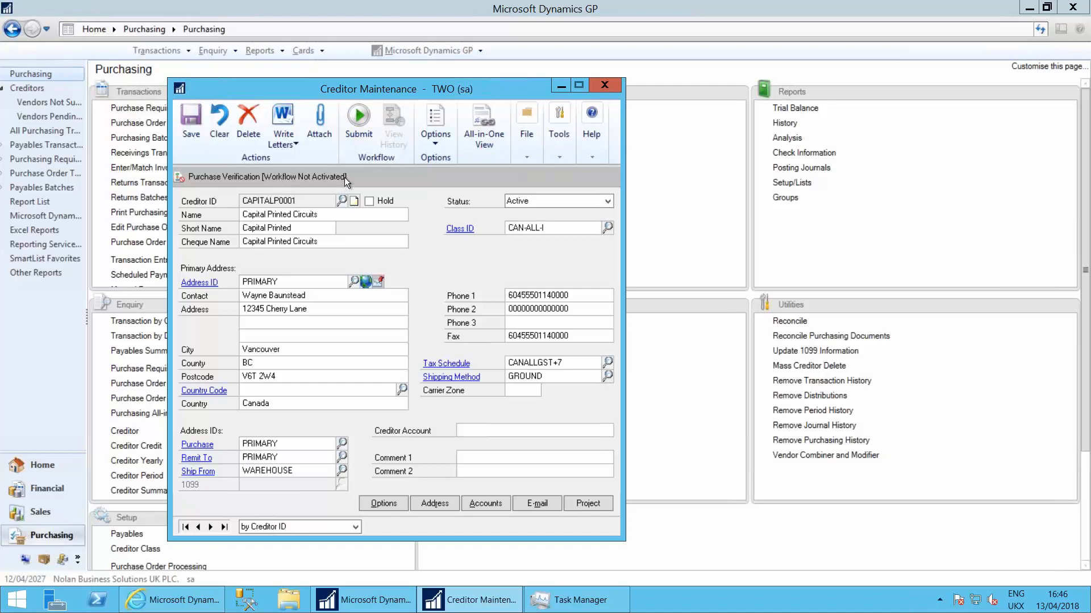
pyautogui.moveTo(357, 182)
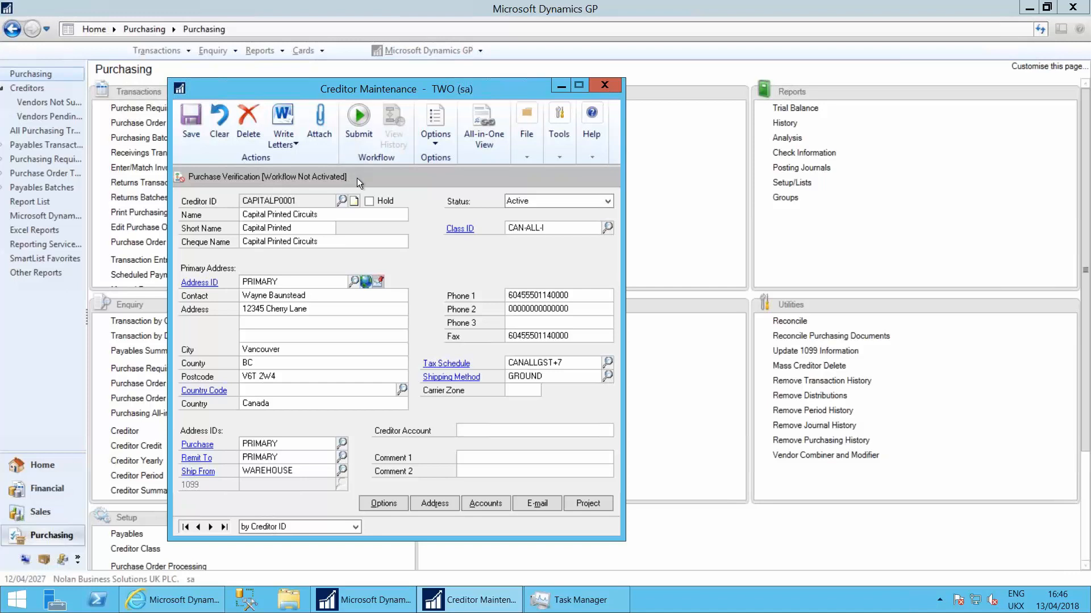
pyautogui.moveTo(560, 107)
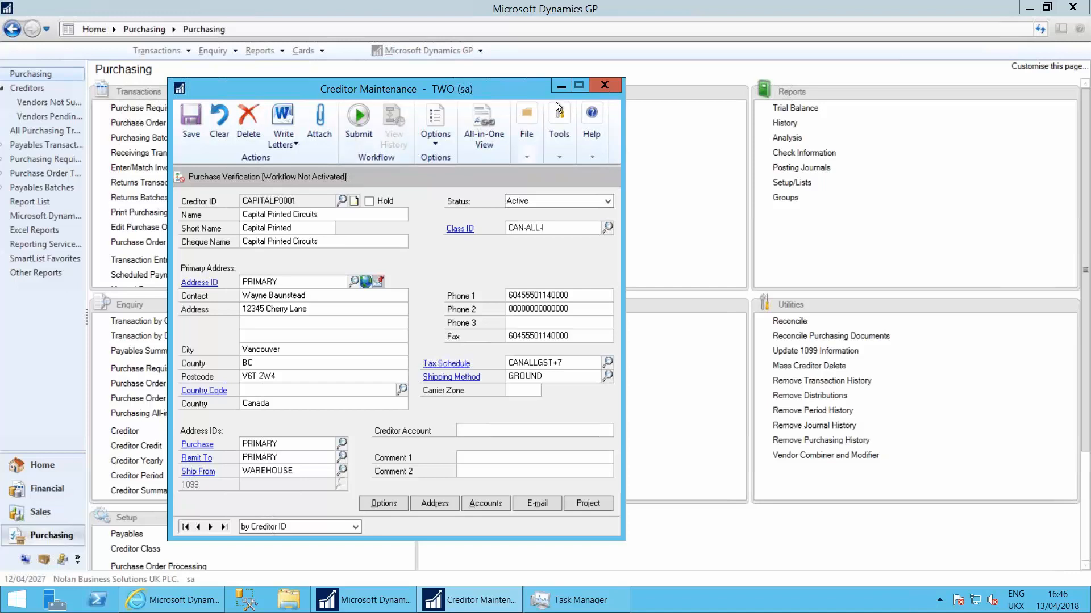
pyautogui.click(602, 84)
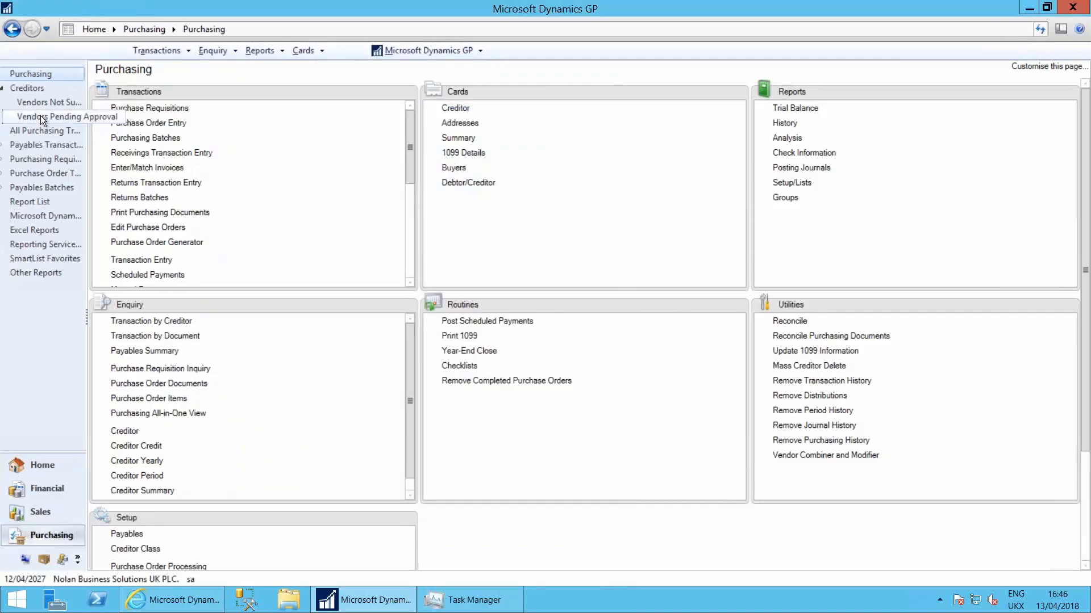
# Step: Show the Vendors Pending Approval list under Creditors in the Purchasing pane
pyautogui.click(65, 116)
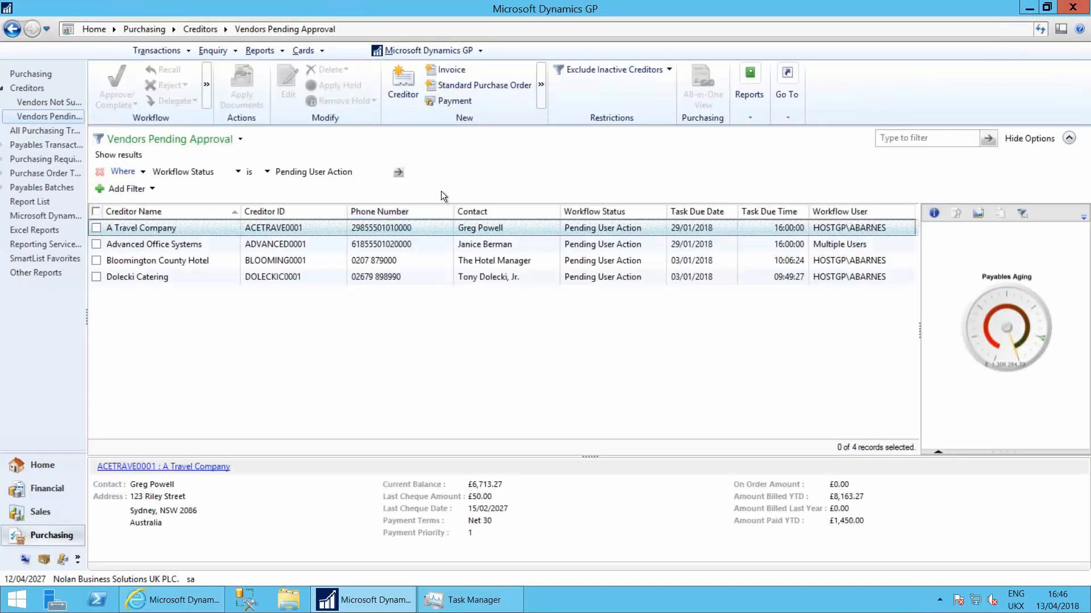
pyautogui.moveTo(174, 305)
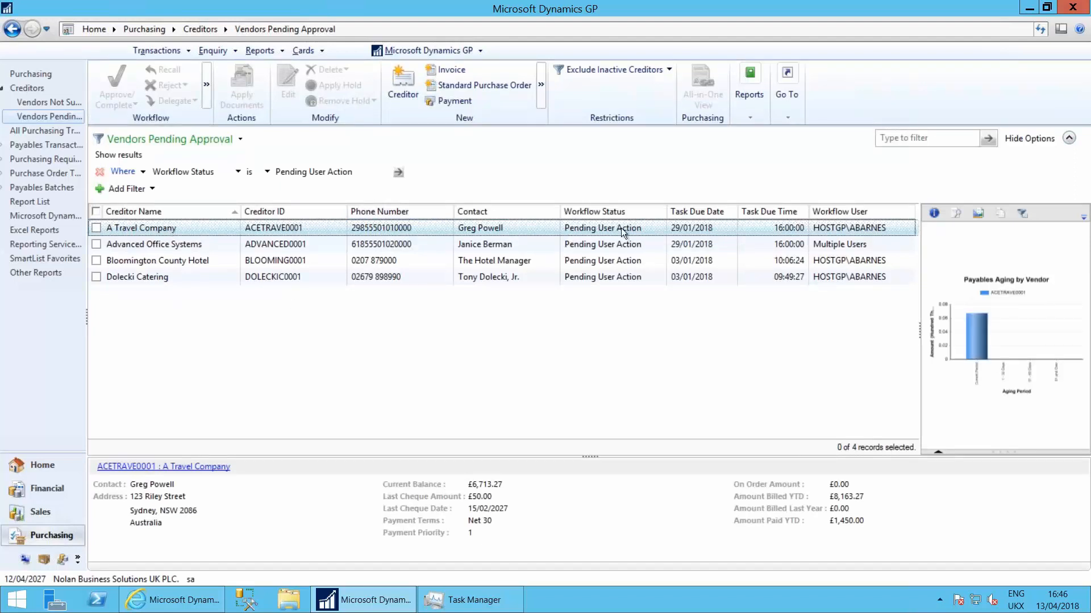
pyautogui.moveTo(622, 292)
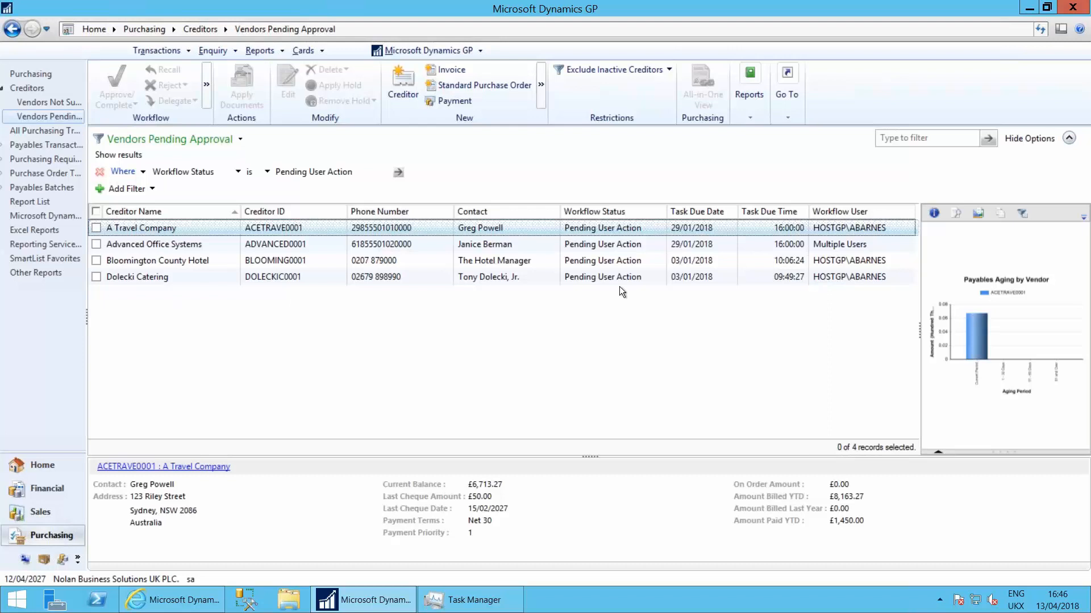
pyautogui.moveTo(854, 236)
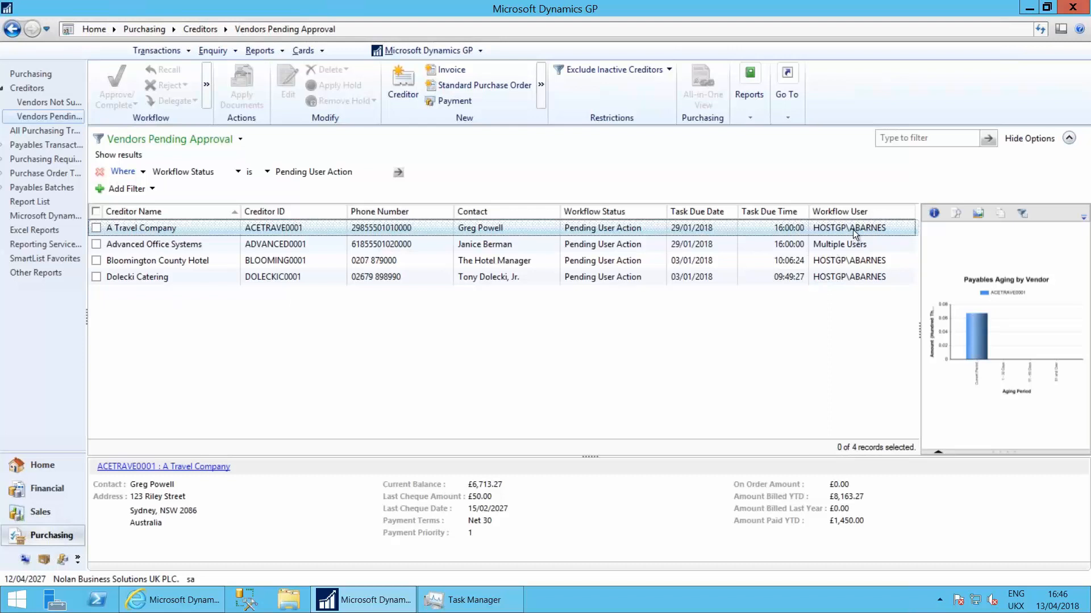
pyautogui.moveTo(853, 283)
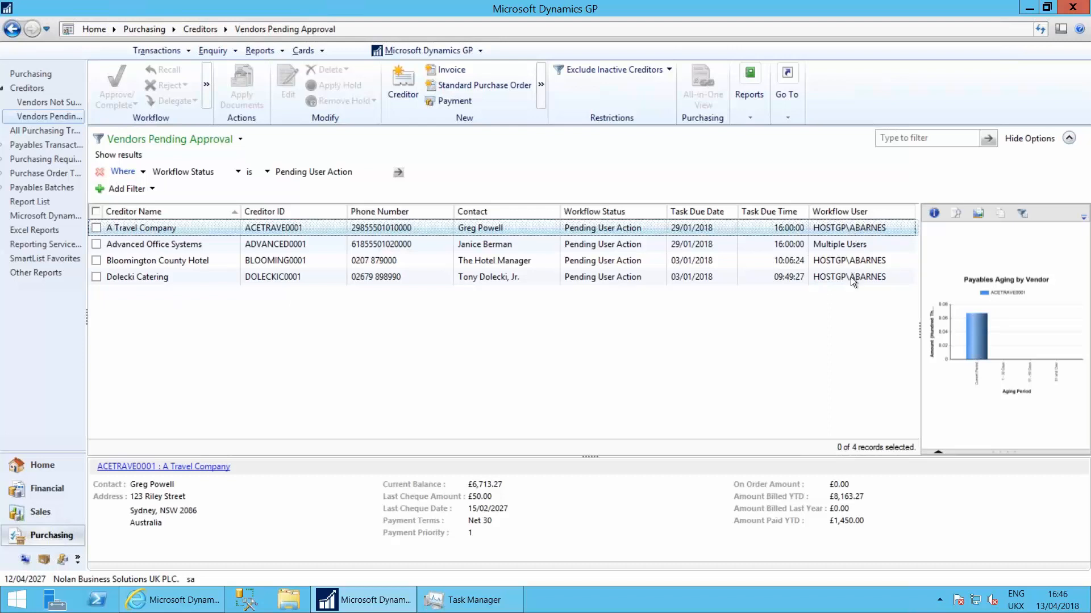
pyautogui.moveTo(854, 249)
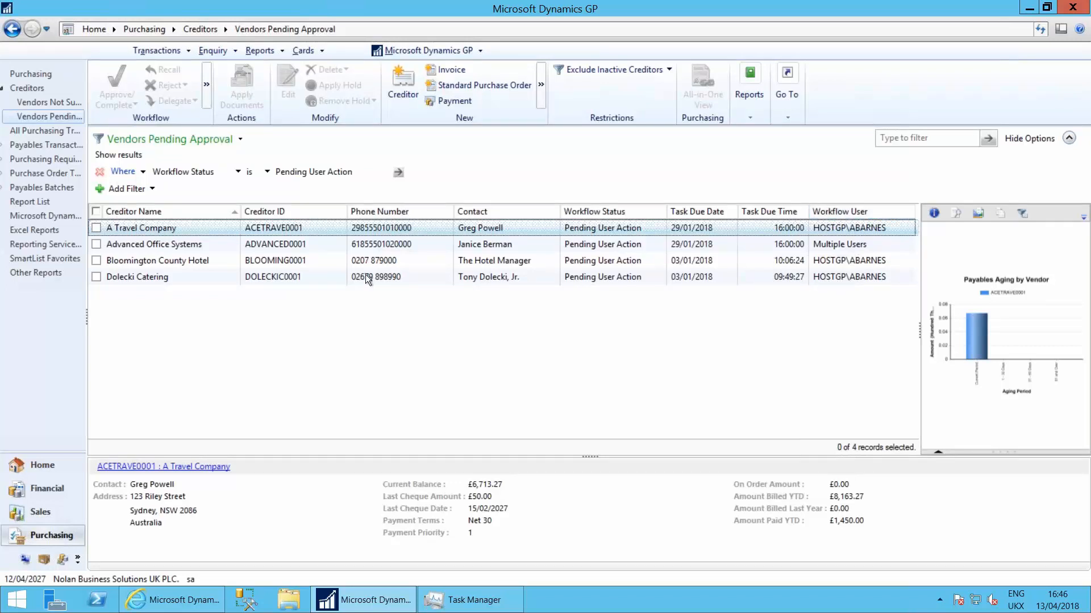
pyautogui.moveTo(479, 298)
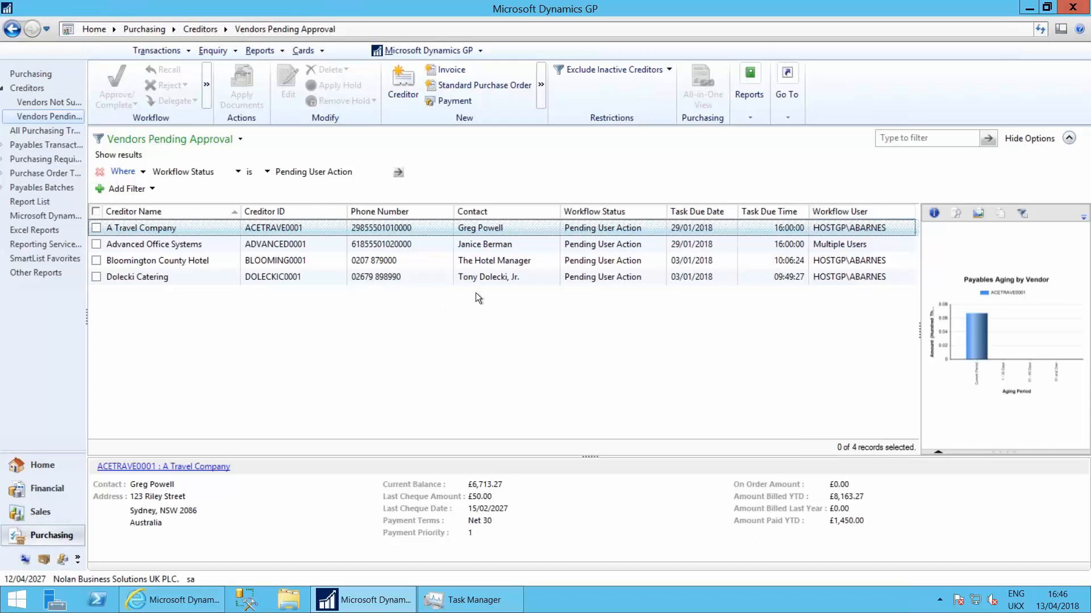
pyautogui.moveTo(151, 285)
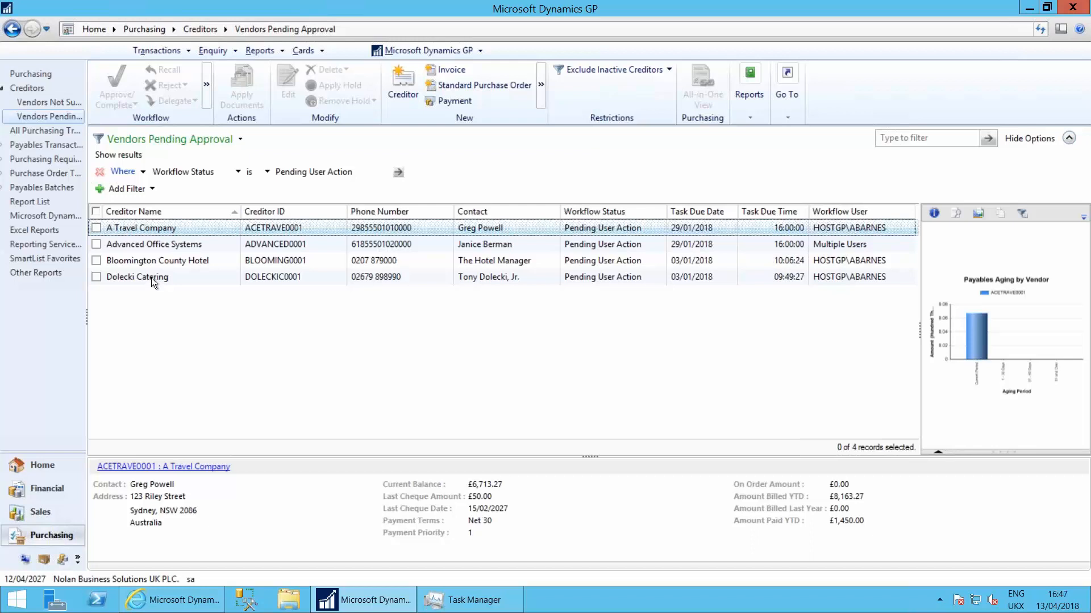
pyautogui.moveTo(299, 316)
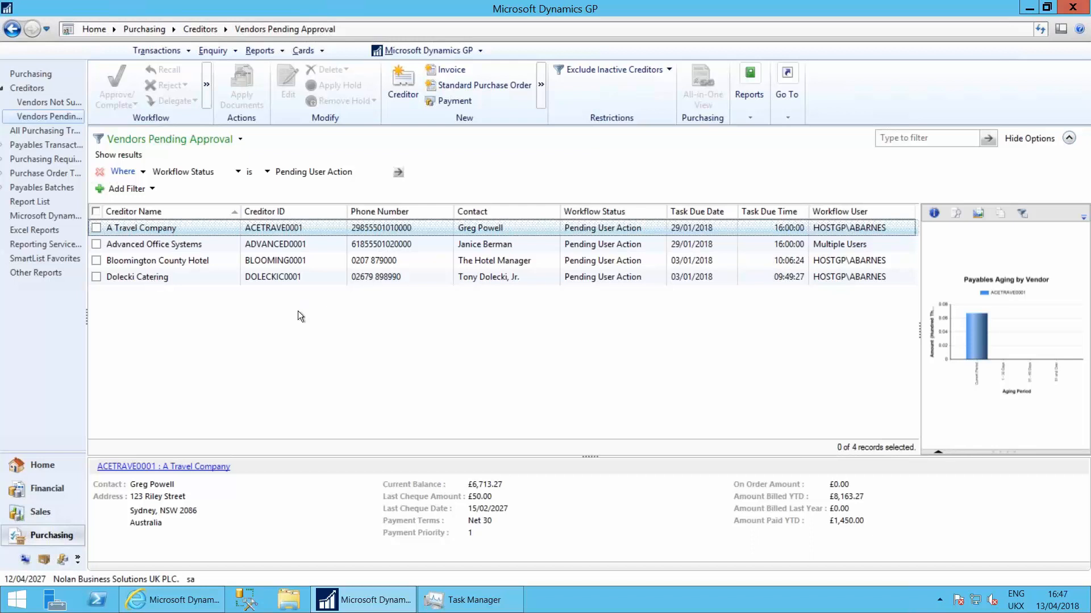
pyautogui.moveTo(1042, 74)
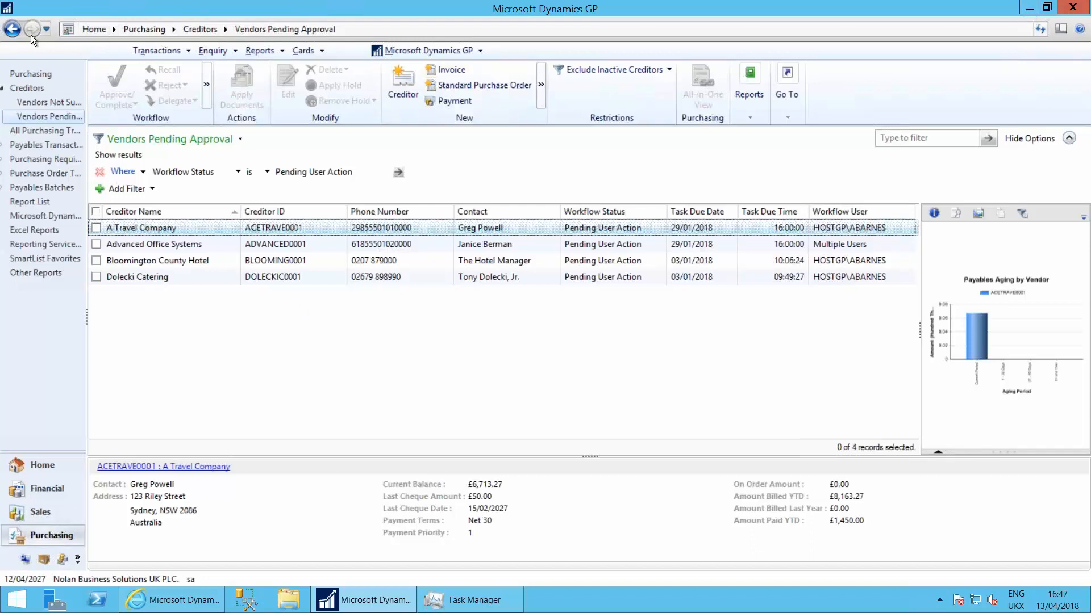
pyautogui.moveTo(36, 546)
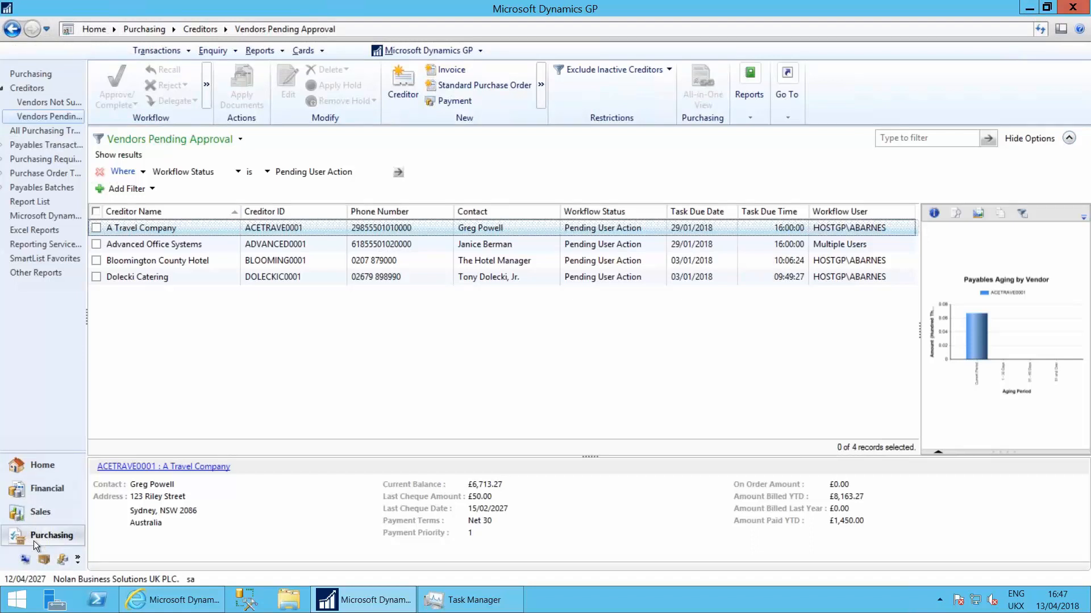
pyautogui.moveTo(23, 558)
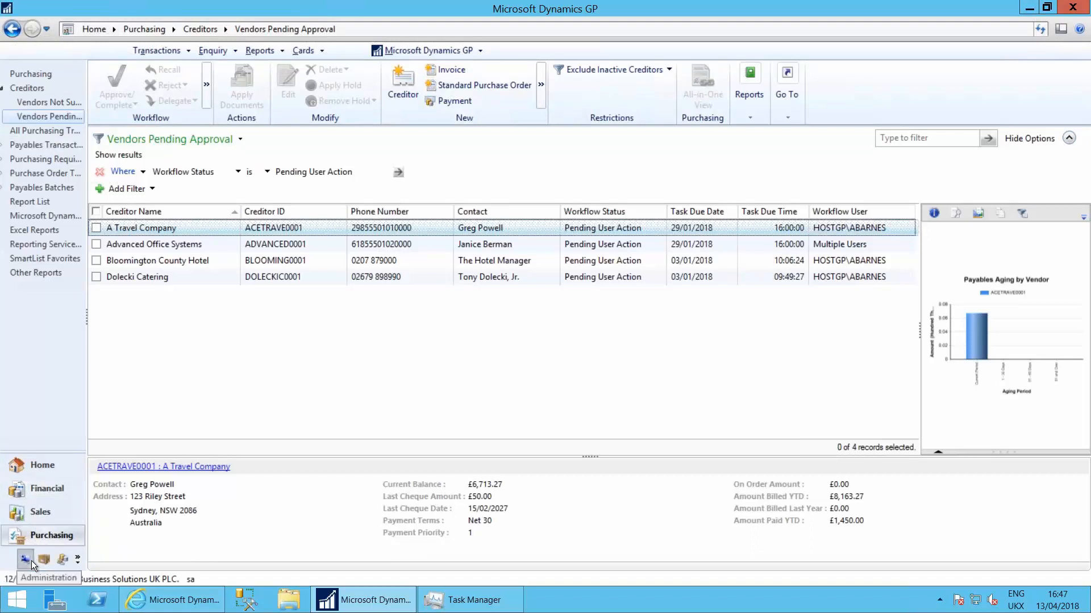
# Step: Go to Administration, close the workflow e-mail setup window, and reach Workflow Maintenance under Company setup
pyautogui.click(24, 559)
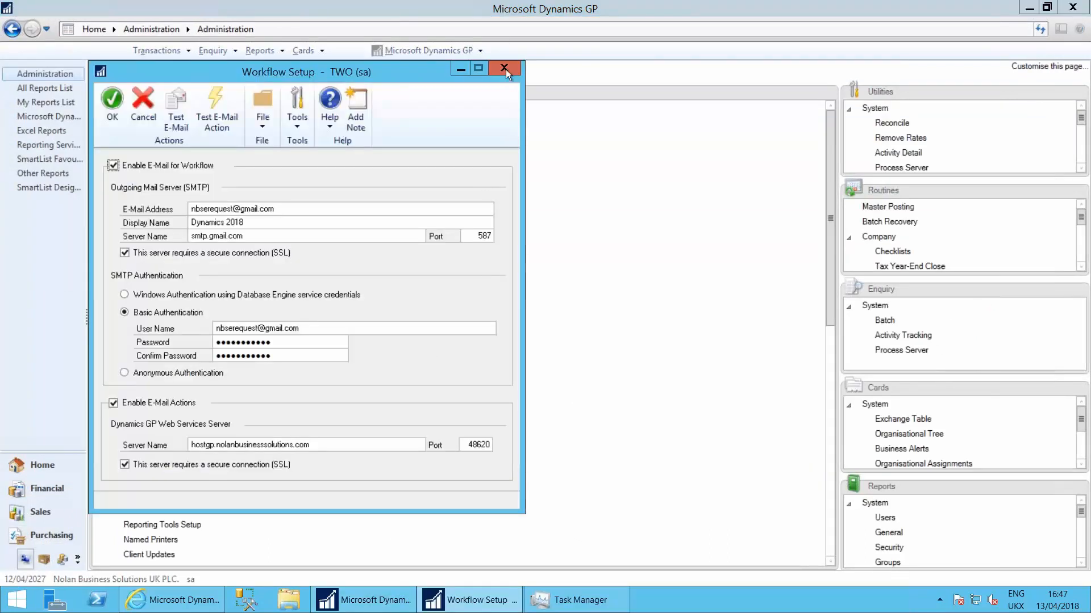
pyautogui.click(505, 68)
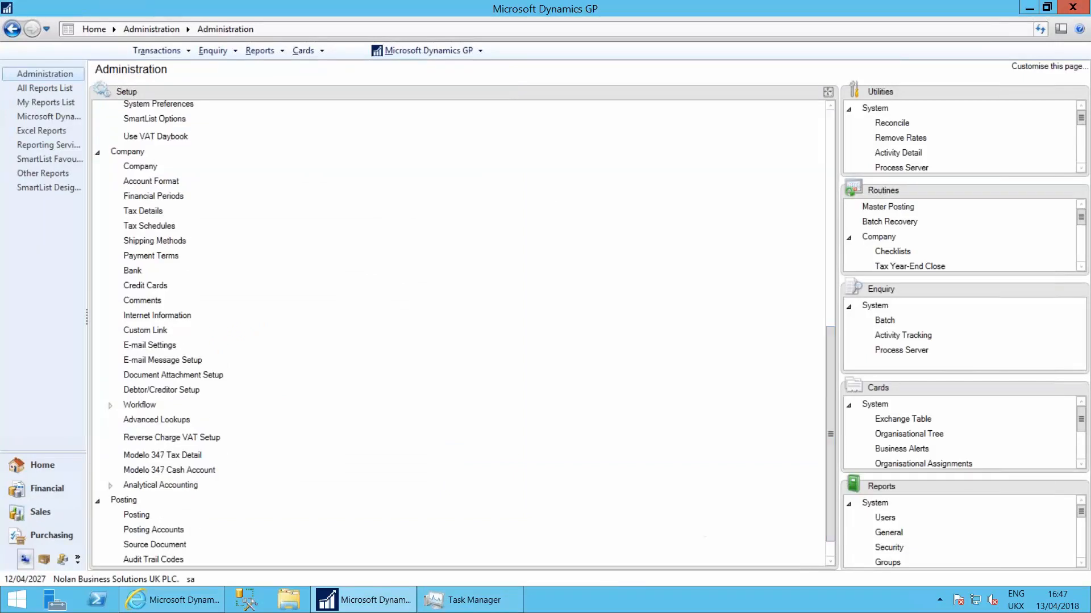
pyautogui.click(110, 404)
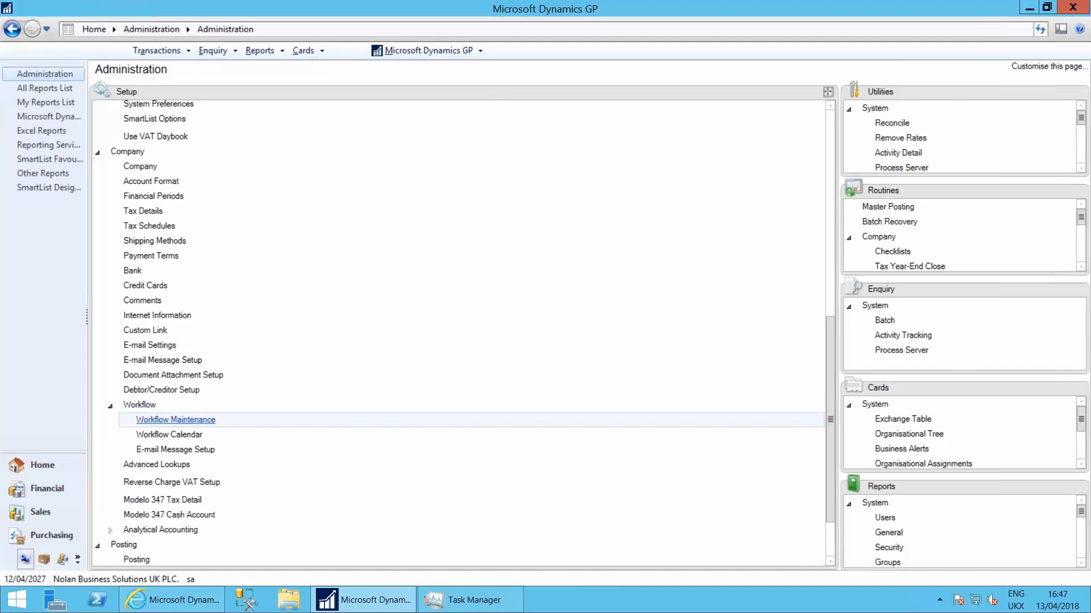
pyautogui.click(175, 419)
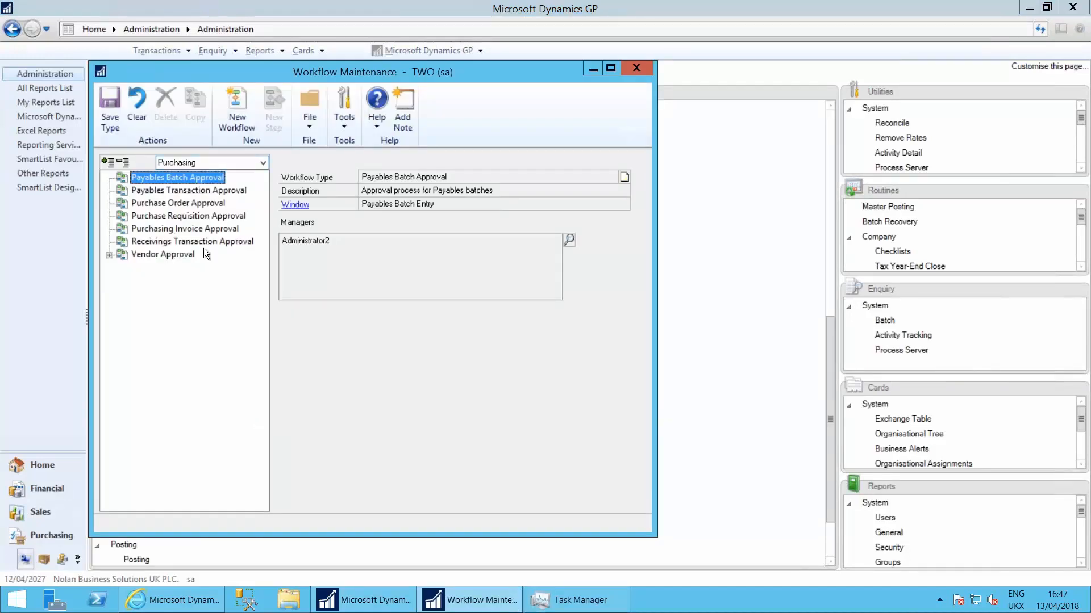
# Step: Browse the Financial, Sales, Project and Purchasing workflow types, including Payables Batch Approval
pyautogui.click(263, 163)
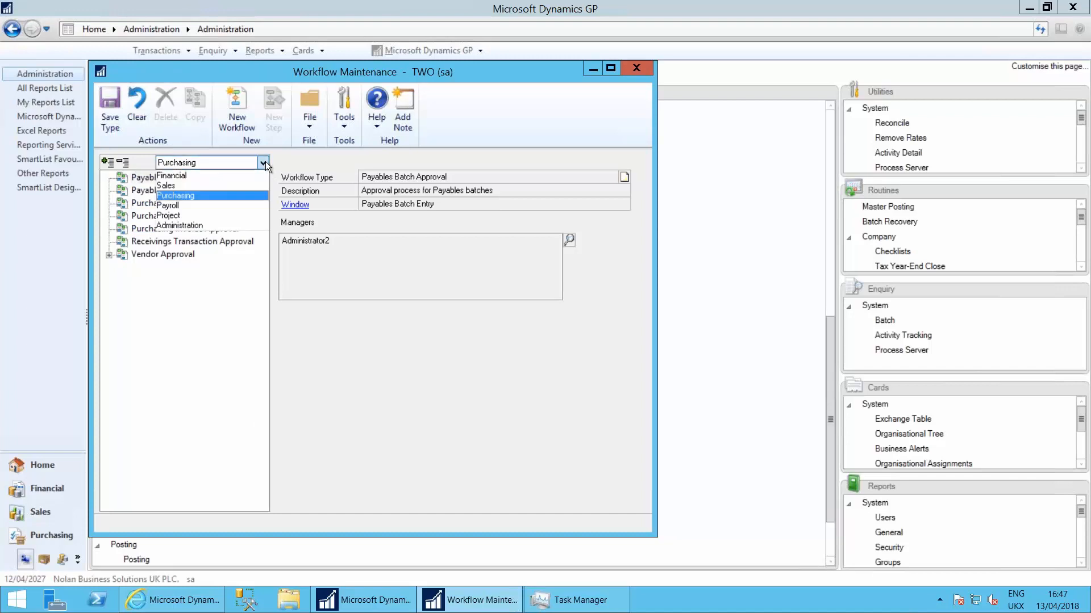
pyautogui.click(172, 175)
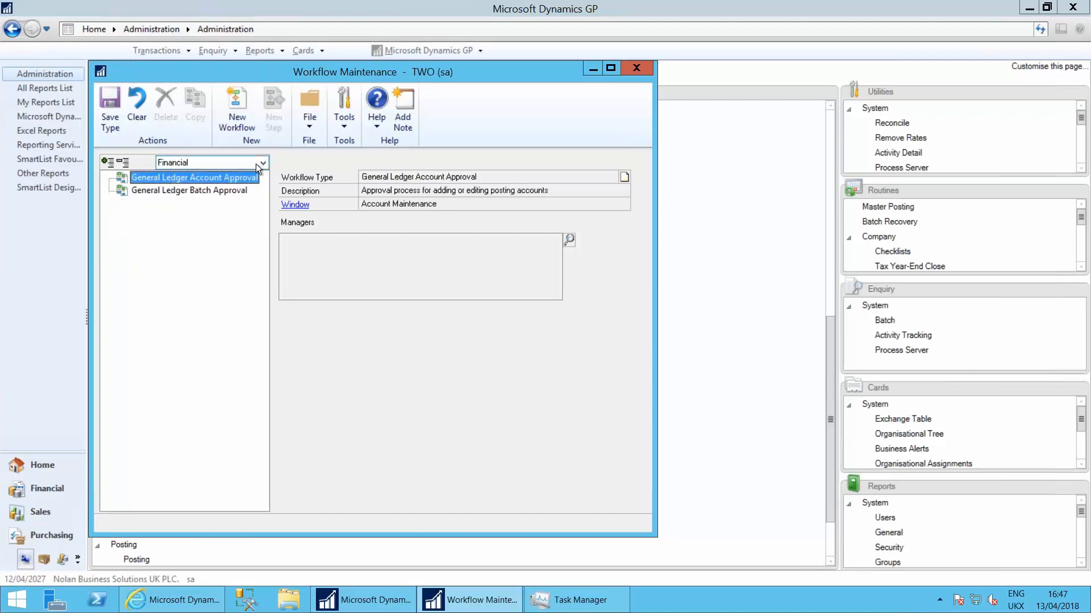
pyautogui.click(263, 162)
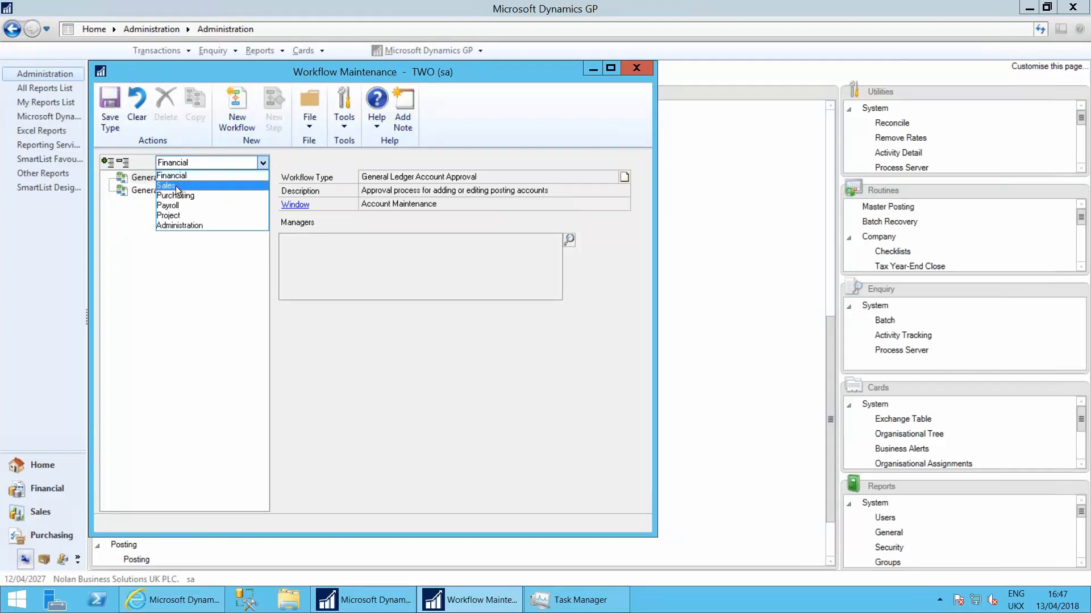
pyautogui.click(165, 185)
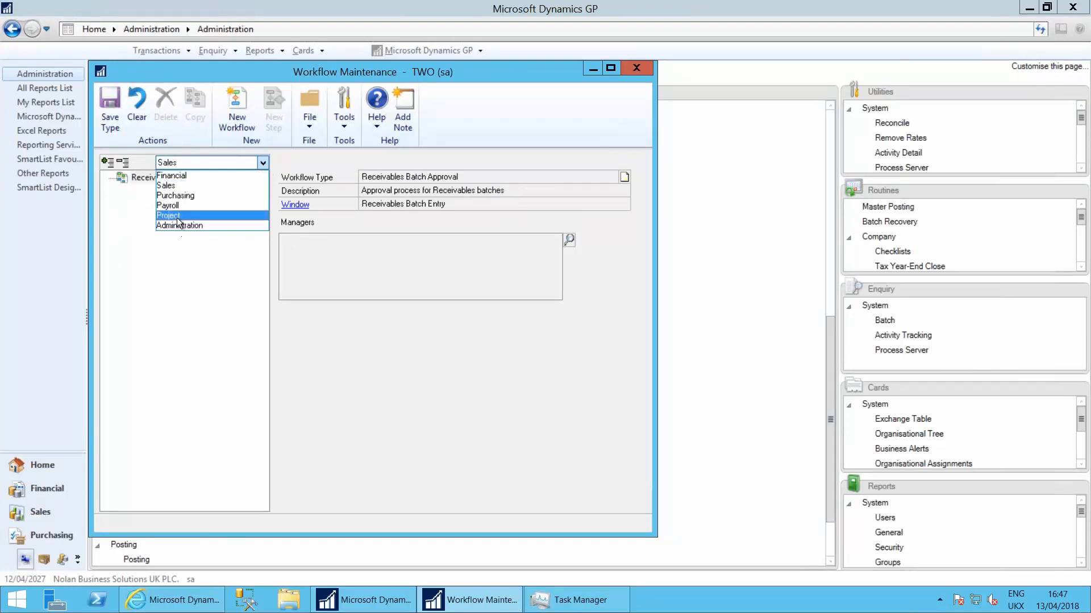
pyautogui.click(168, 216)
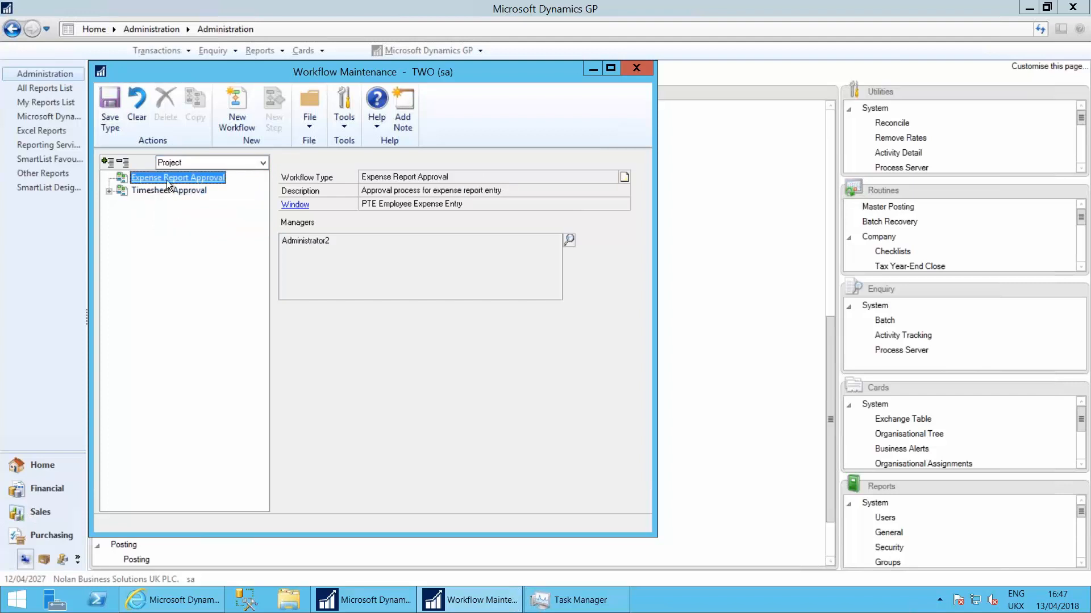
pyautogui.click(263, 163)
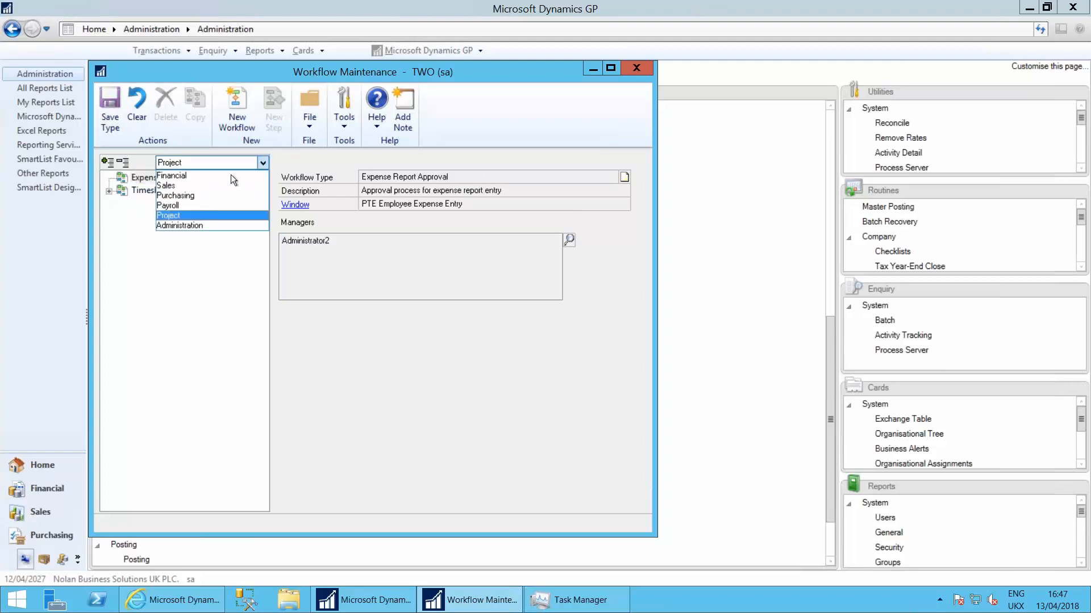
pyautogui.click(175, 195)
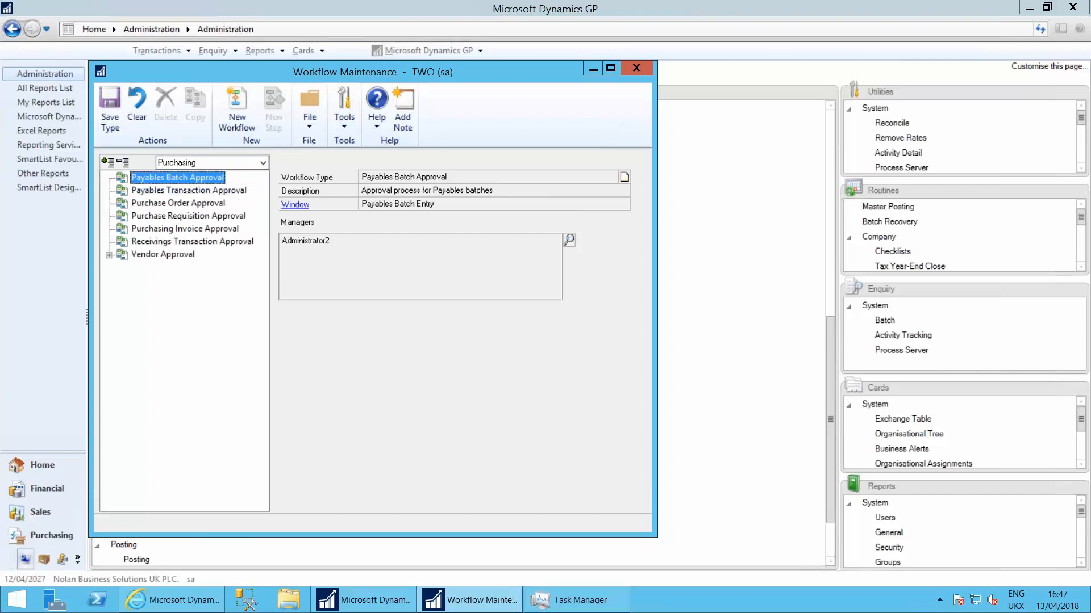
# Step: Under Vendor Approval, show the Purchase Verification workflow and select its All New Suppliers step
pyautogui.click(162, 253)
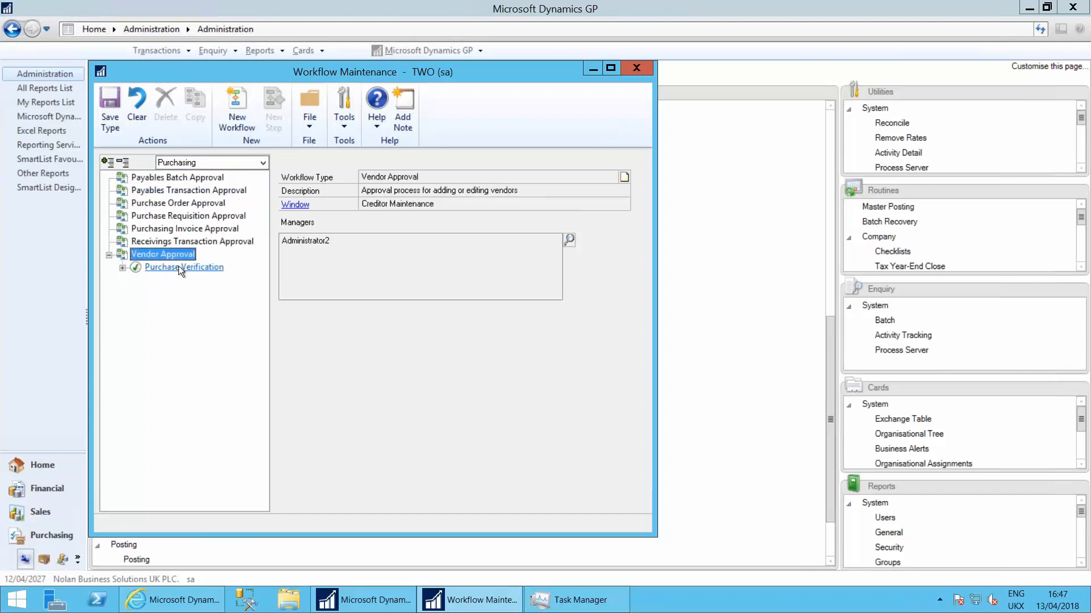
pyautogui.click(184, 267)
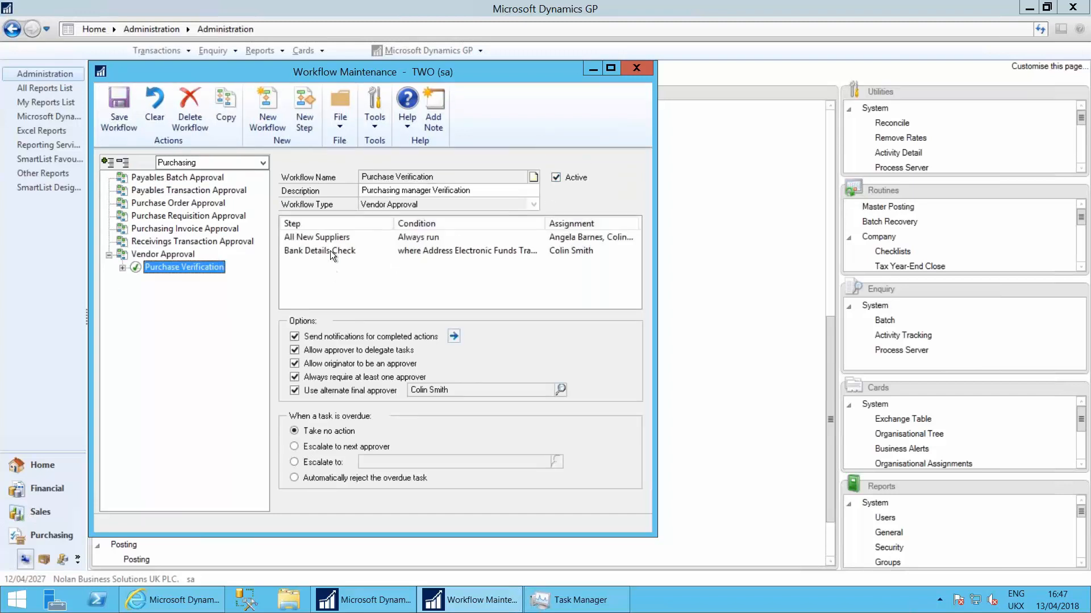
pyautogui.click(317, 237)
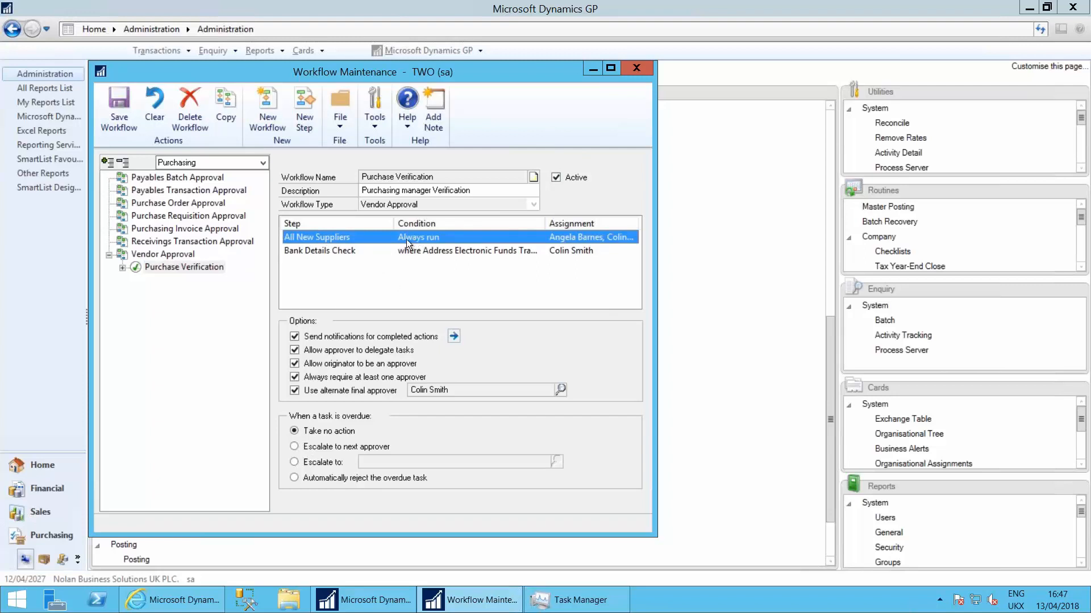
pyautogui.moveTo(528, 242)
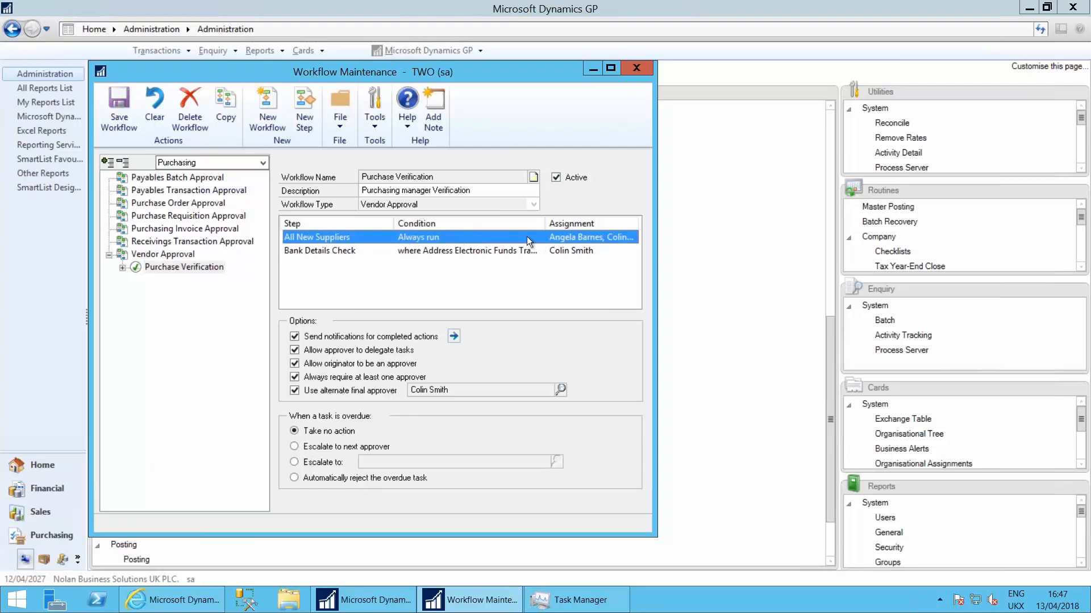
pyautogui.doubleClick(317, 238)
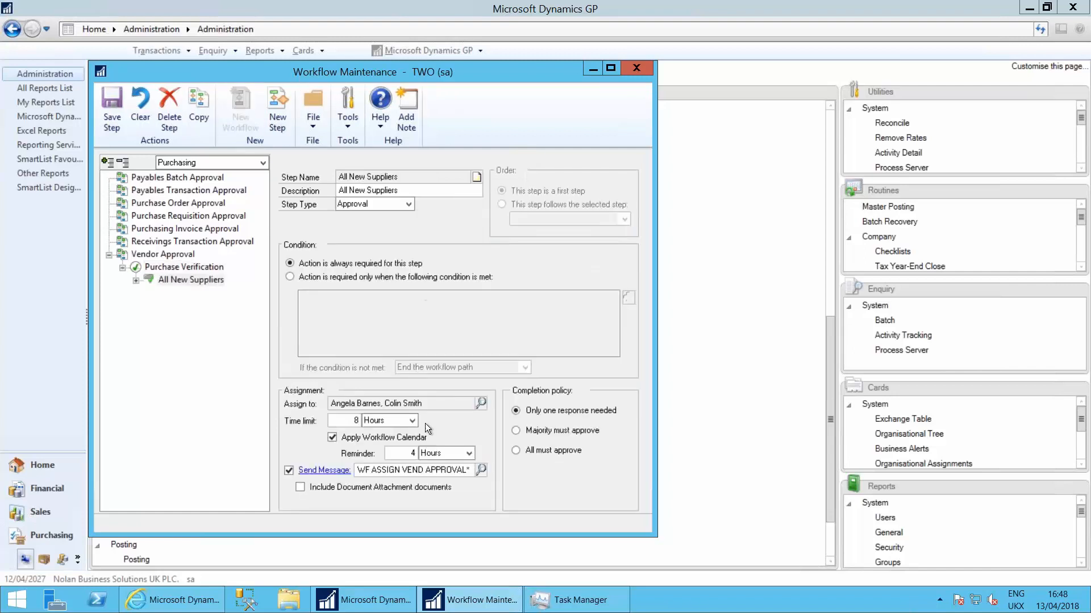
pyautogui.moveTo(370, 409)
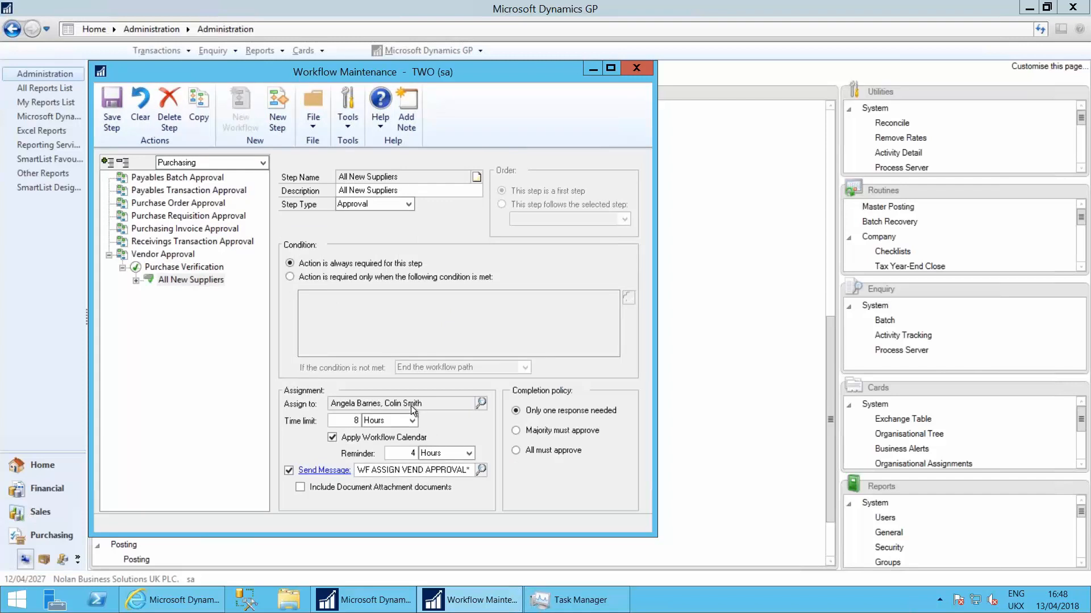
pyautogui.moveTo(383, 435)
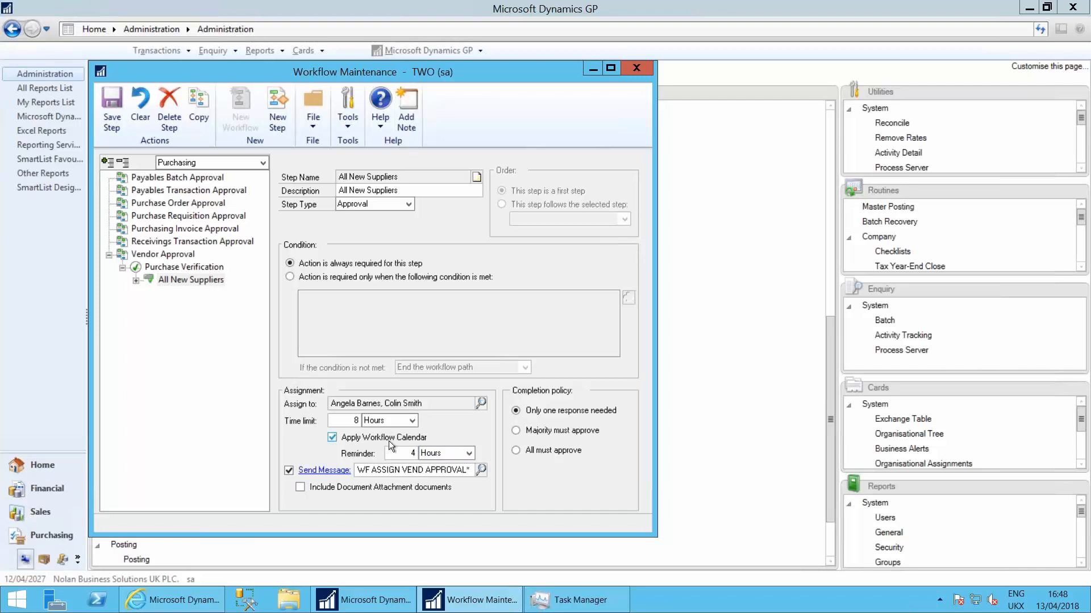
pyautogui.moveTo(374, 447)
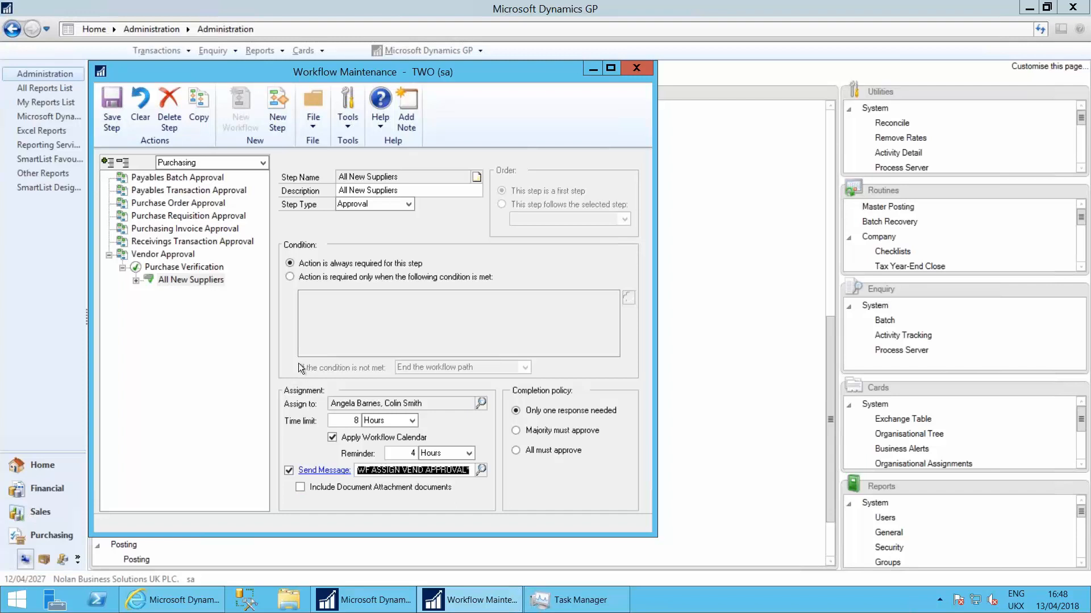
pyautogui.click(163, 254)
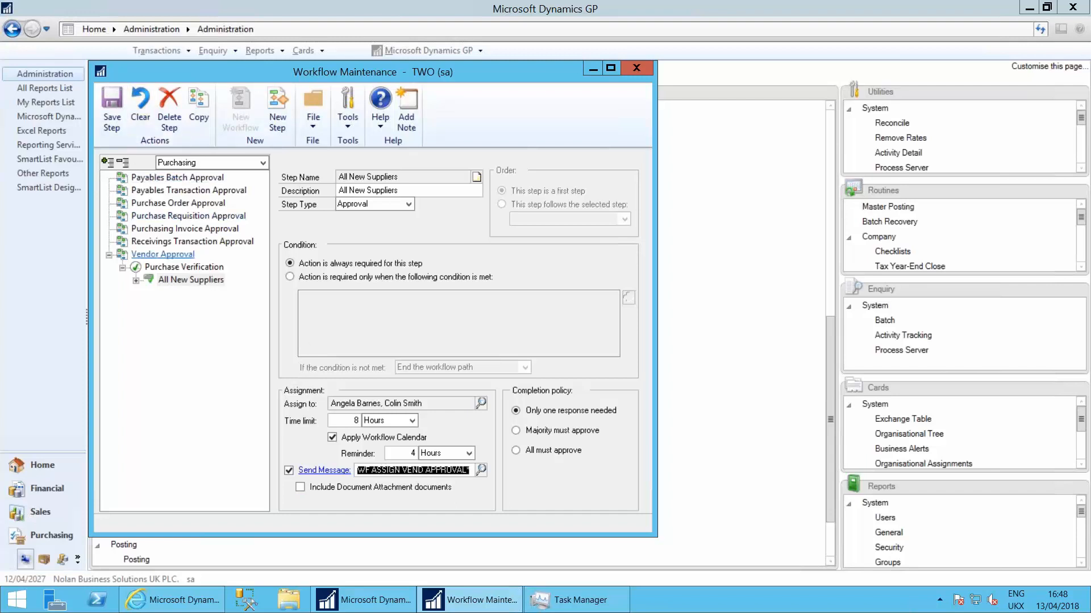
pyautogui.click(183, 266)
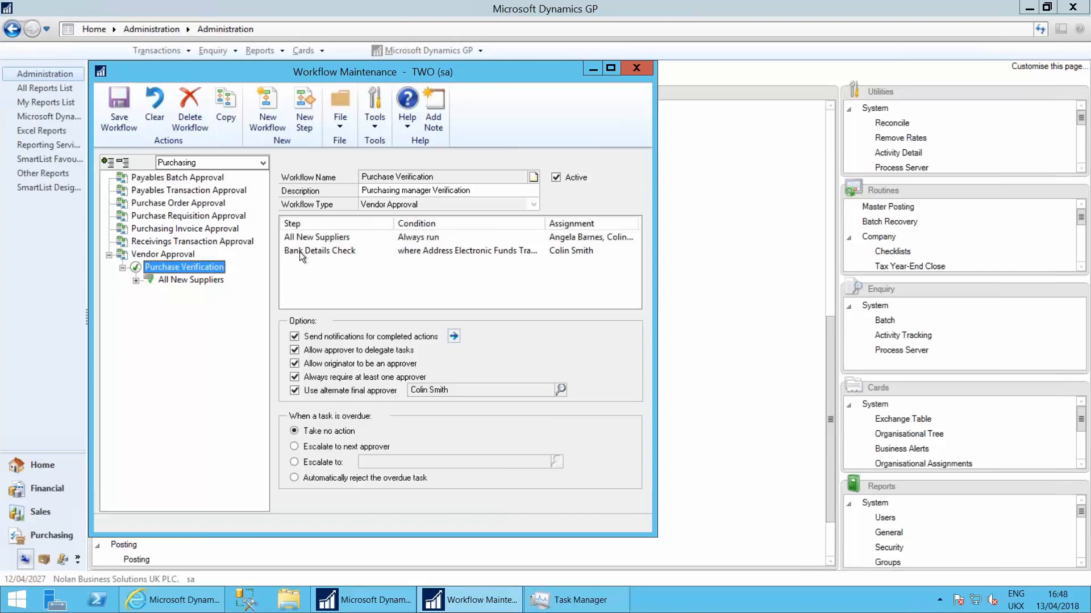
# Step: Select the Bank Details Check step to view its order, condition and assignment
pyautogui.click(320, 250)
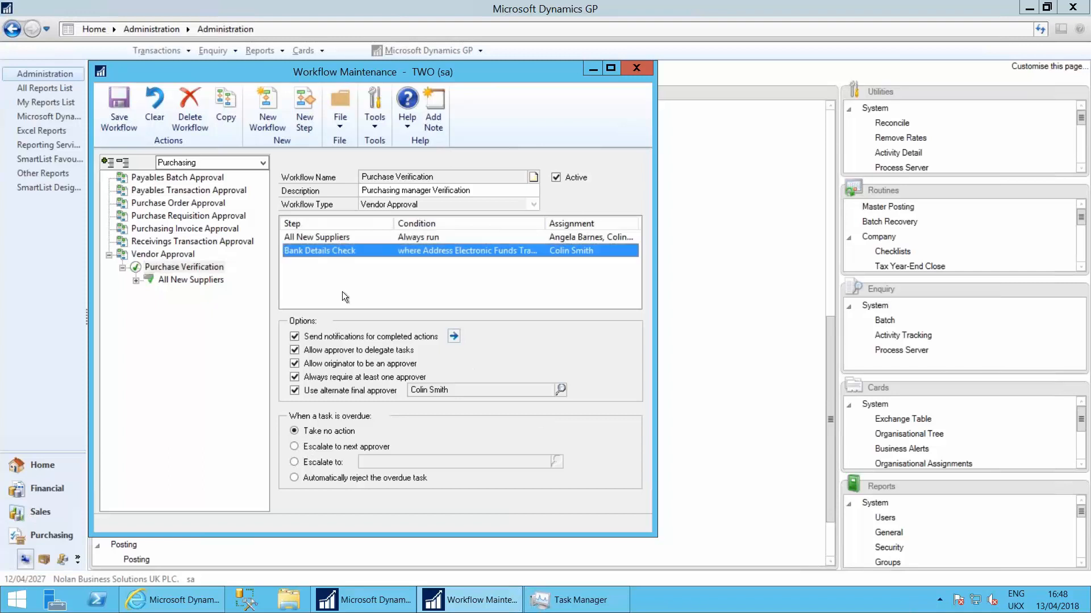
pyautogui.moveTo(570, 255)
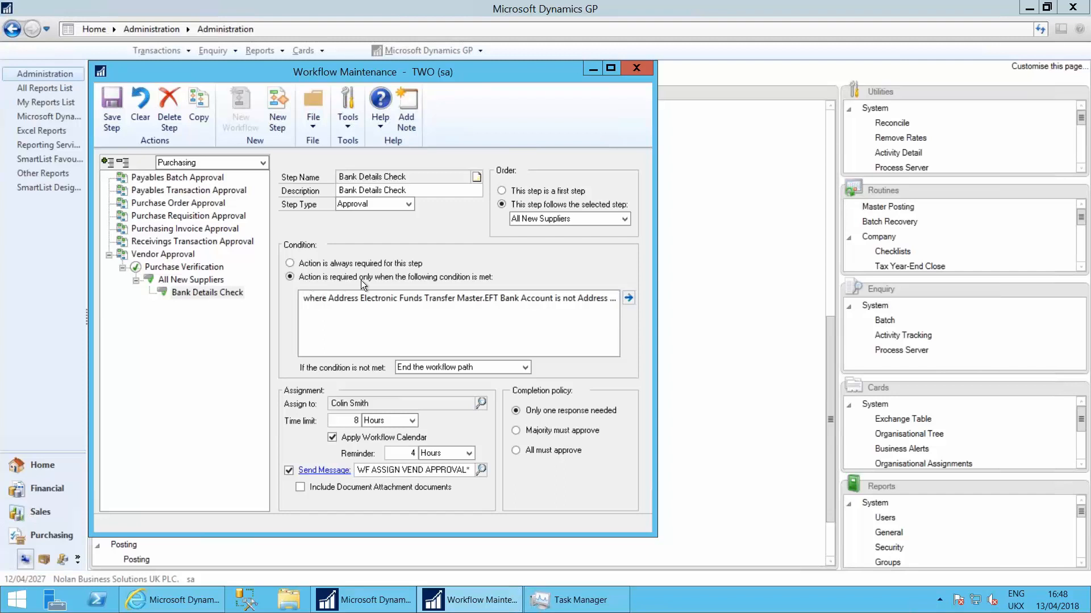
pyautogui.moveTo(494, 286)
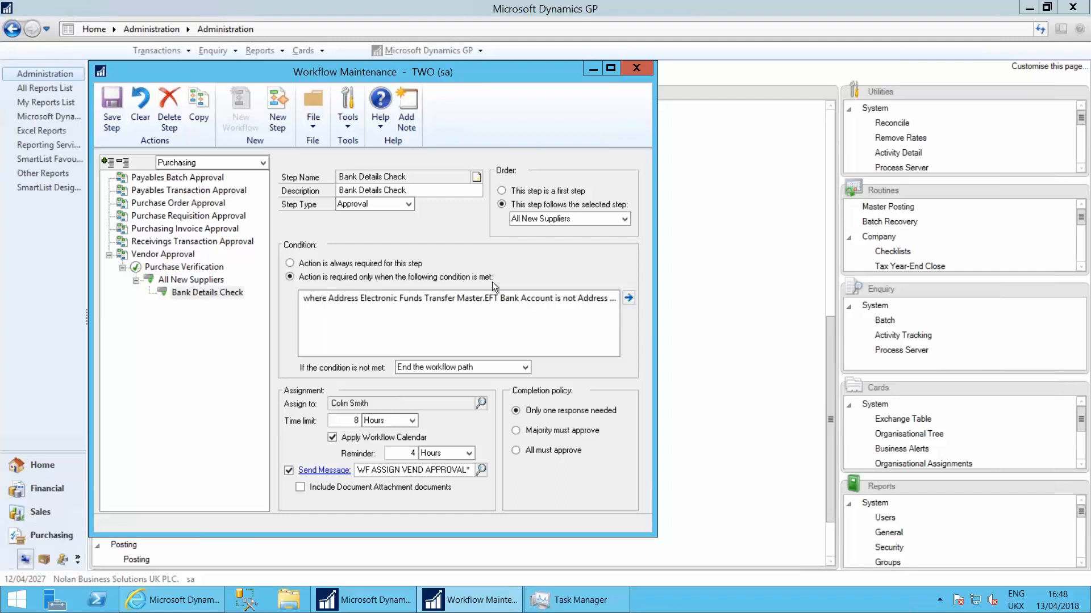
pyautogui.moveTo(496, 304)
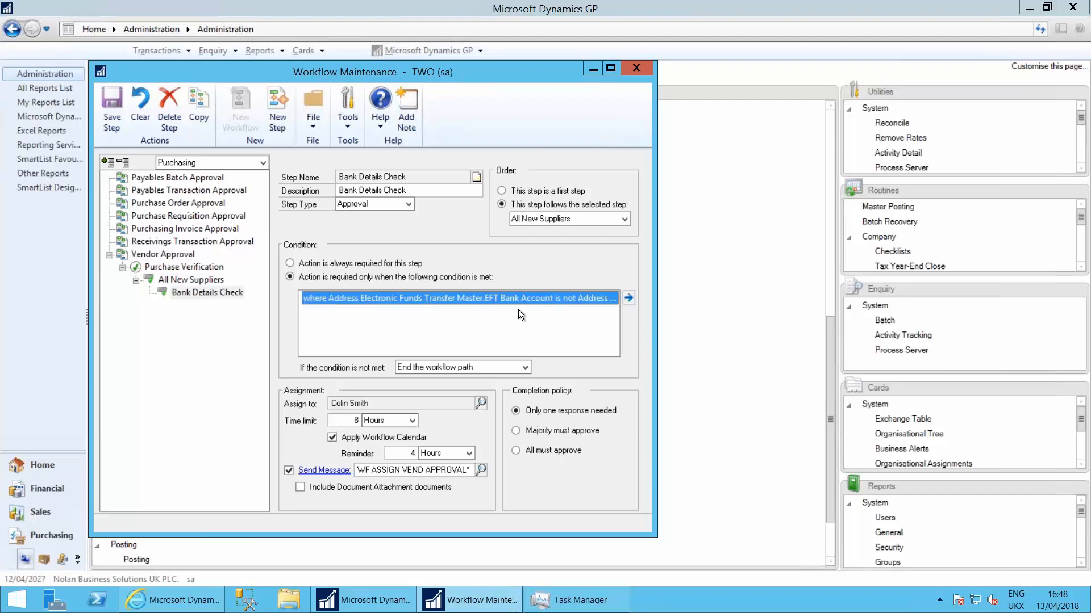
# Step: Review the EFT bank-account condition in the Workflow Condition Editor and cancel without changes
pyautogui.click(627, 298)
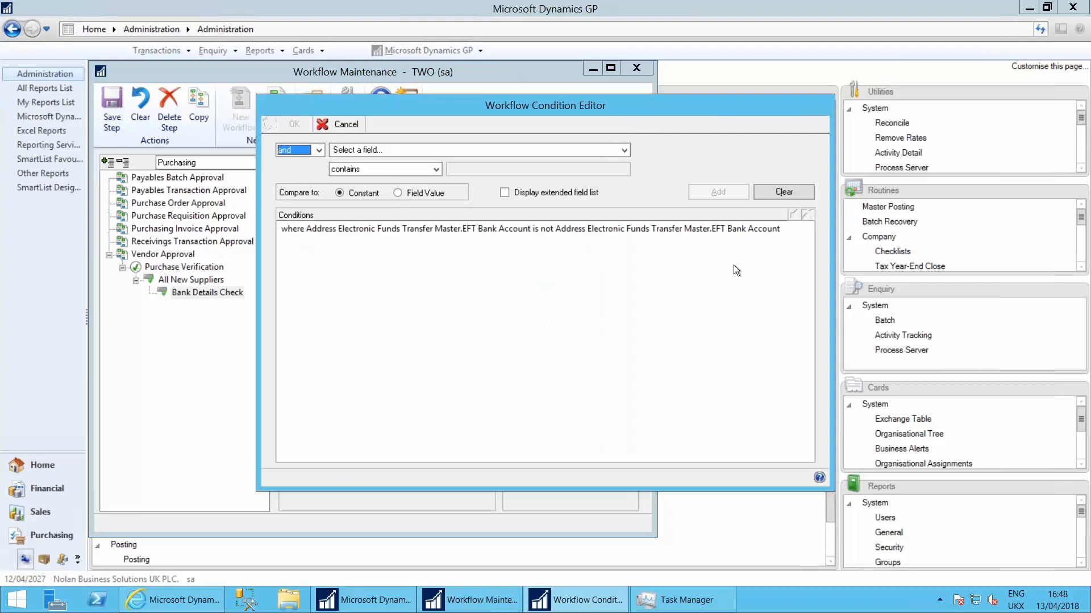
pyautogui.click(529, 228)
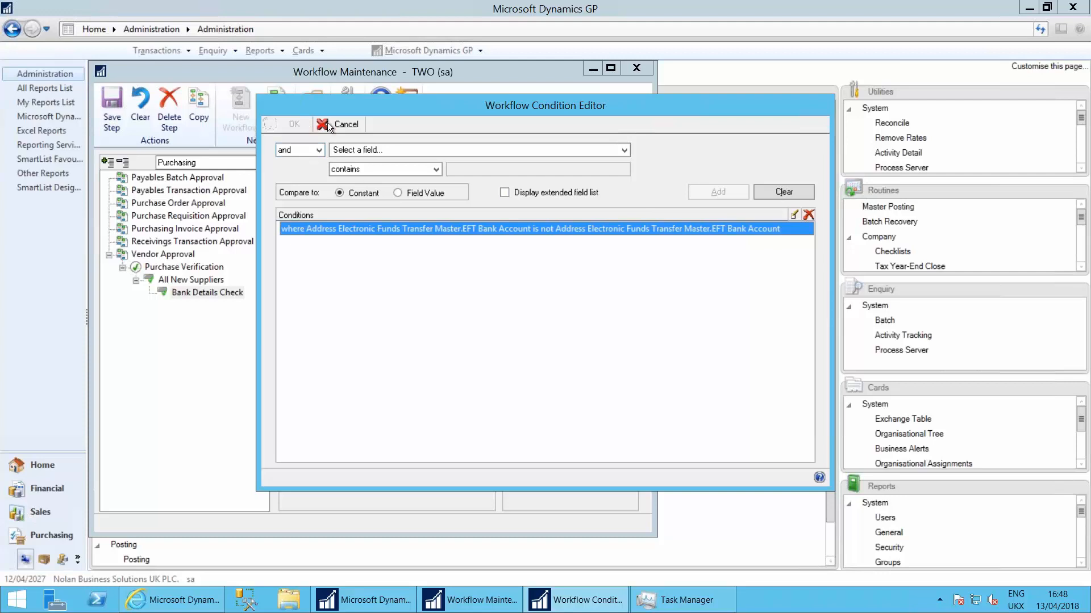
pyautogui.click(340, 124)
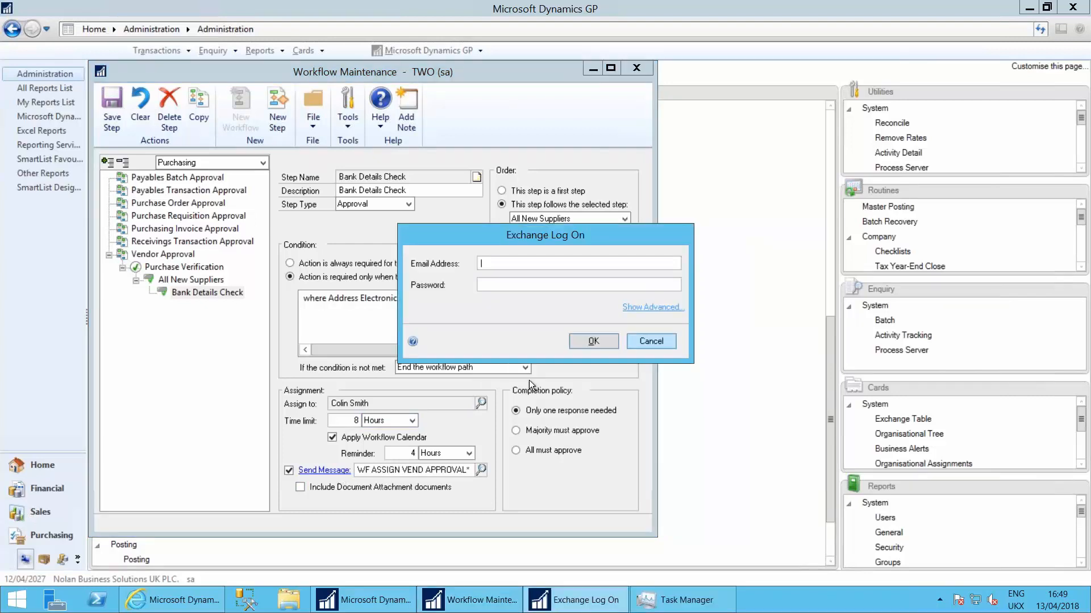
# Step: Dismiss the Exchange log-on and the MAPI warning to reach the WF ASSIGN VEND APPROVAL message setup
pyautogui.click(592, 341)
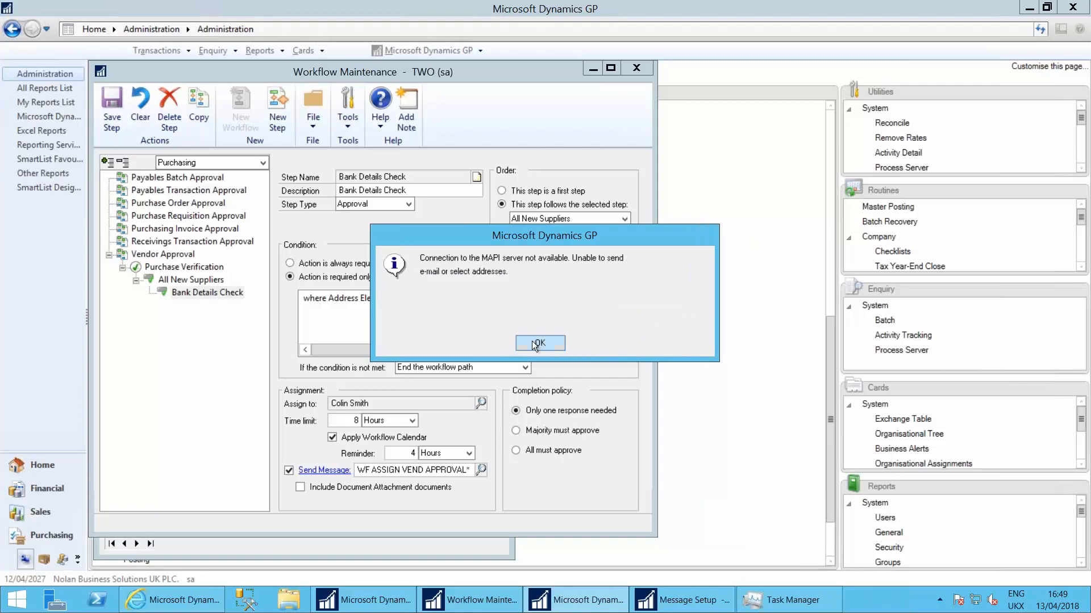
pyautogui.click(540, 343)
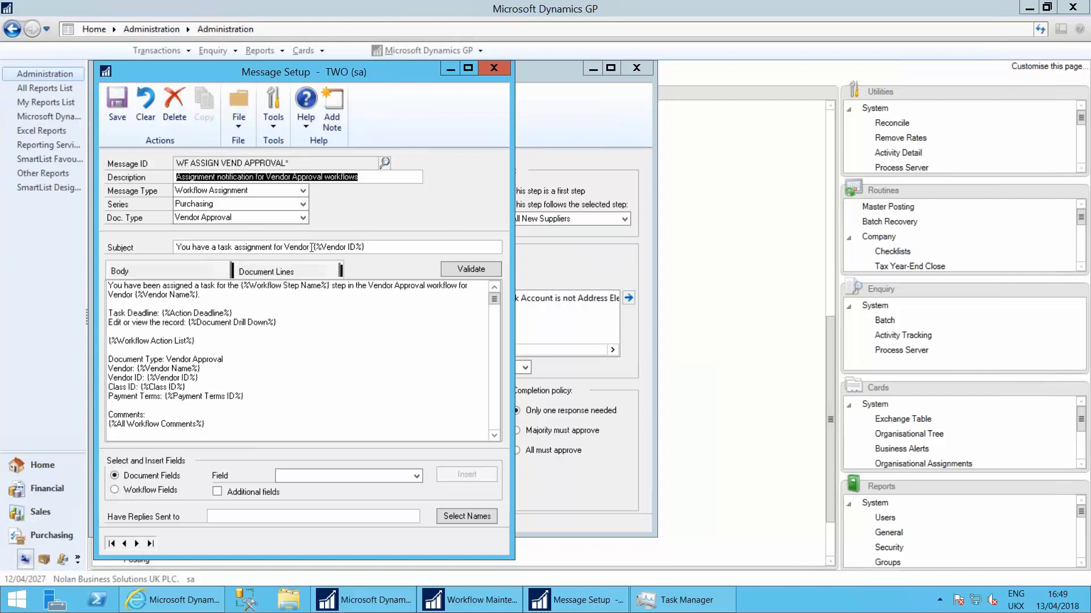
# Step: Review the vendor-approval message body placeholders and close the Message Setup window
pyautogui.click(376, 247)
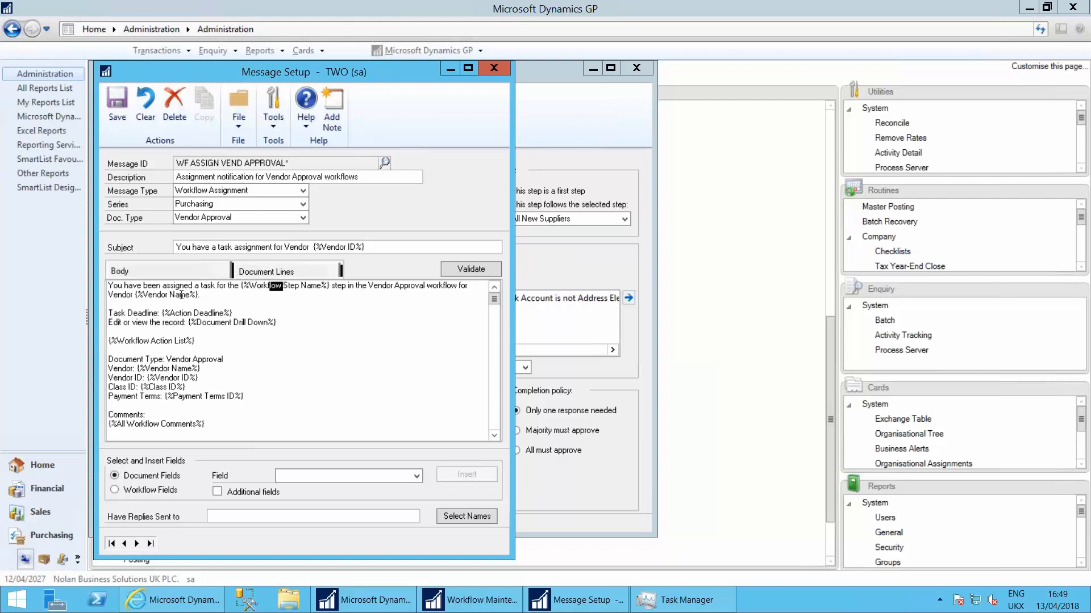
pyautogui.moveTo(194, 331)
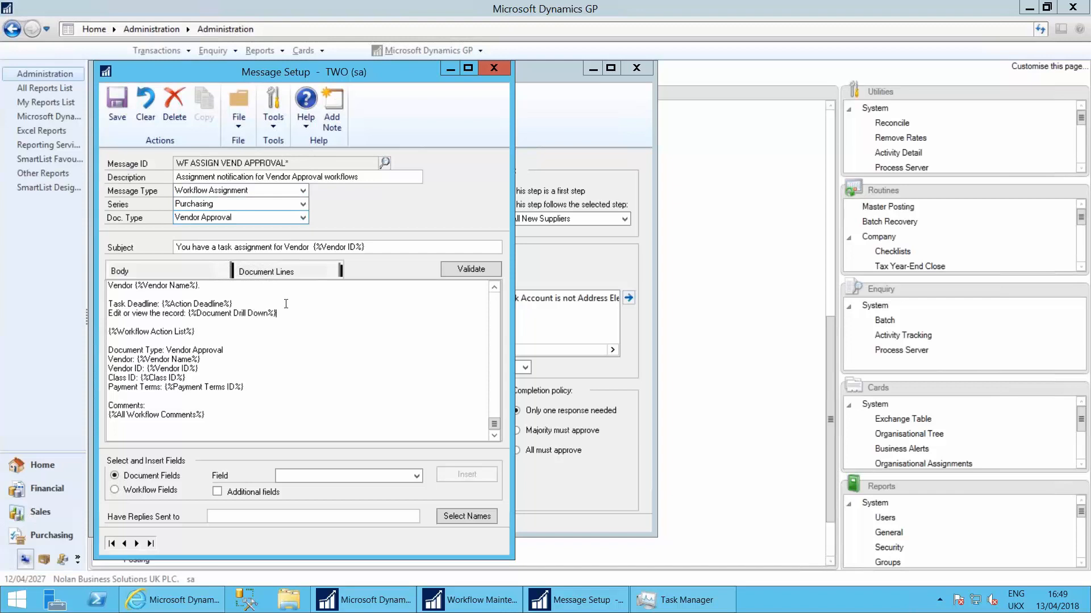
pyautogui.click(493, 67)
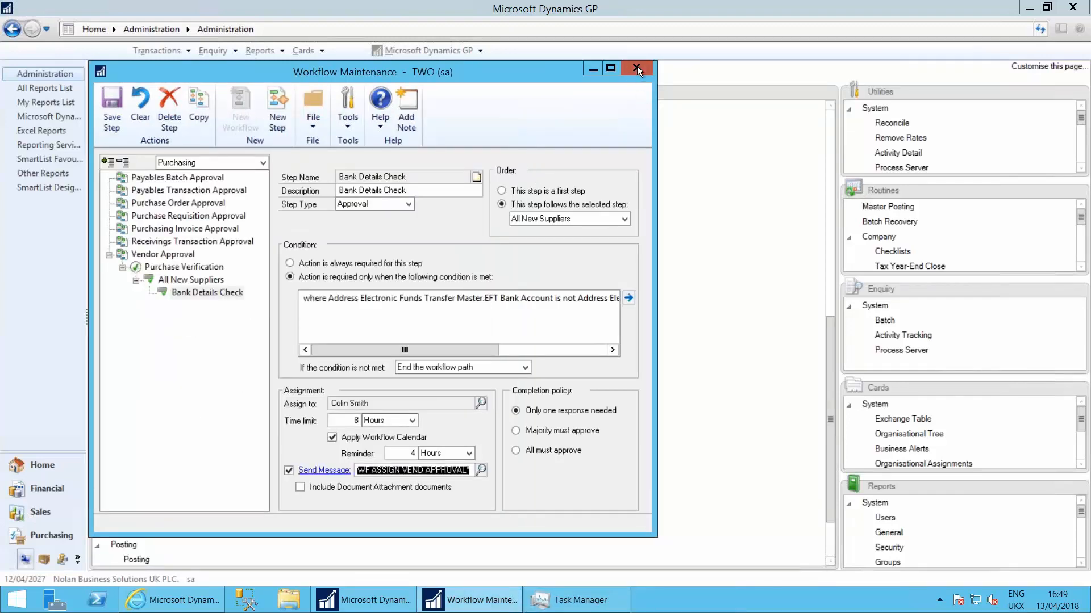
# Step: Close Workflow Maintenance and answer the save-changes prompt, returning to the Administration page
pyautogui.click(635, 68)
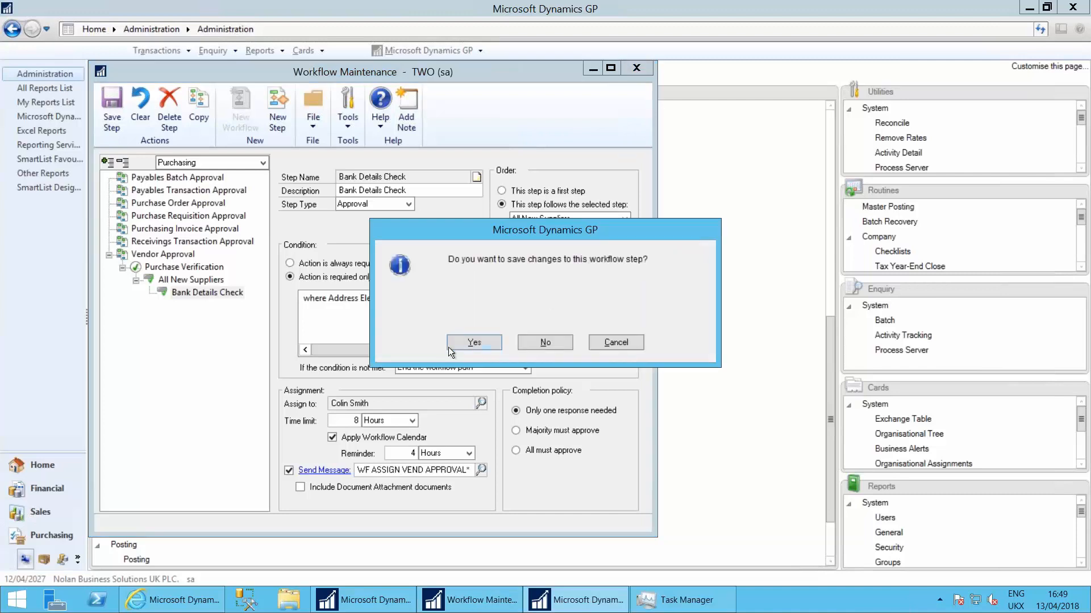
pyautogui.click(546, 342)
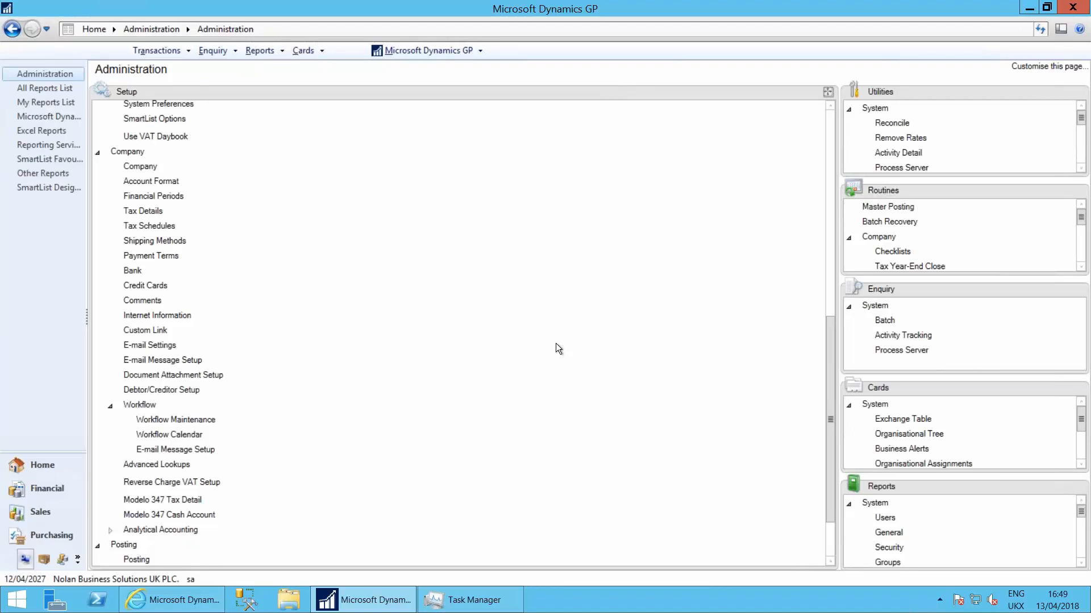
pyautogui.moveTo(569, 347)
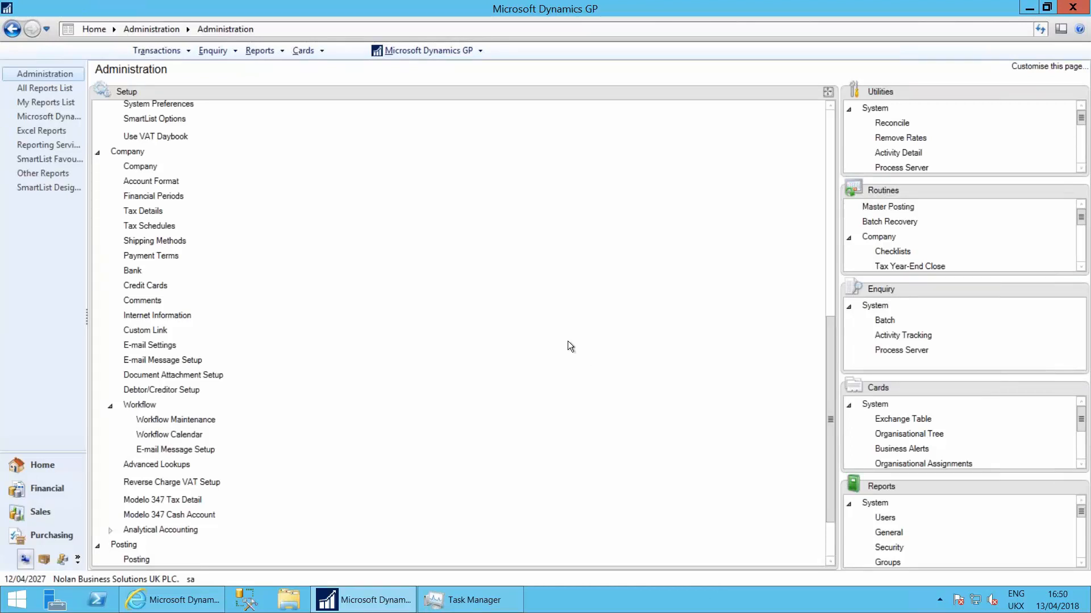
pyautogui.moveTo(419, 314)
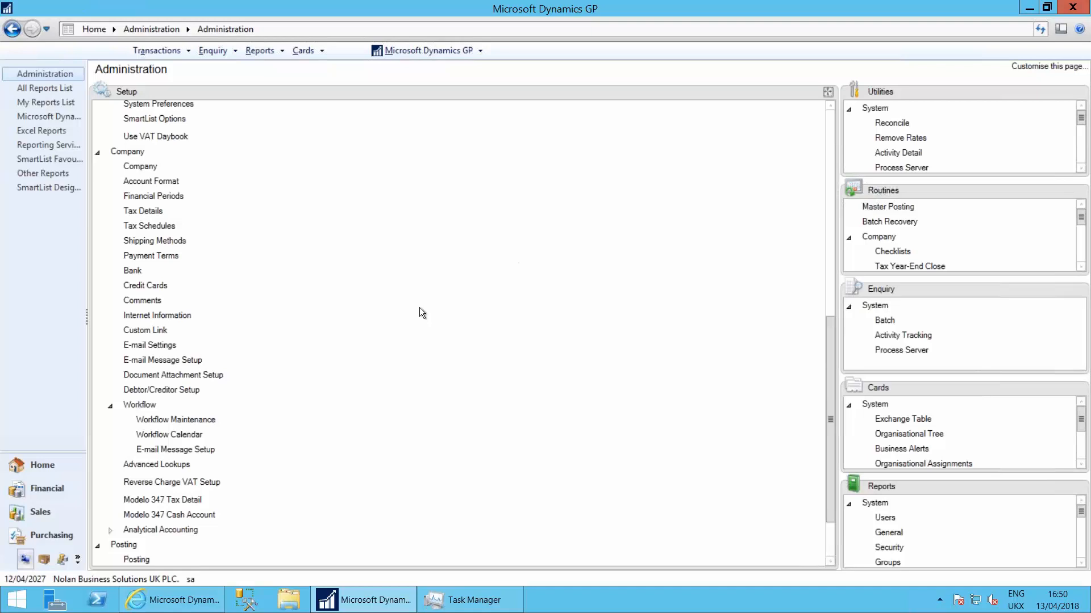